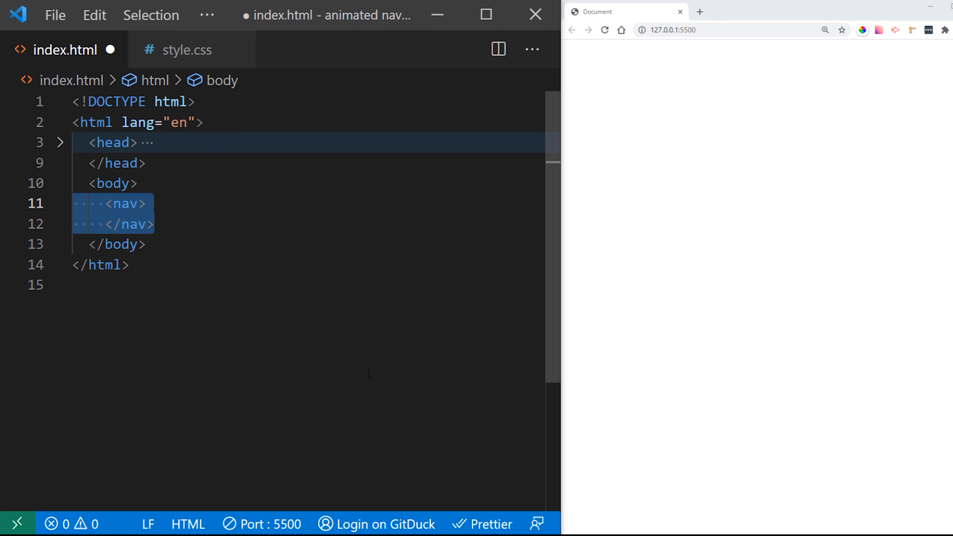
Add nav#container with ul#menu and a Portfolio list item linking to '#'
text(id="container")
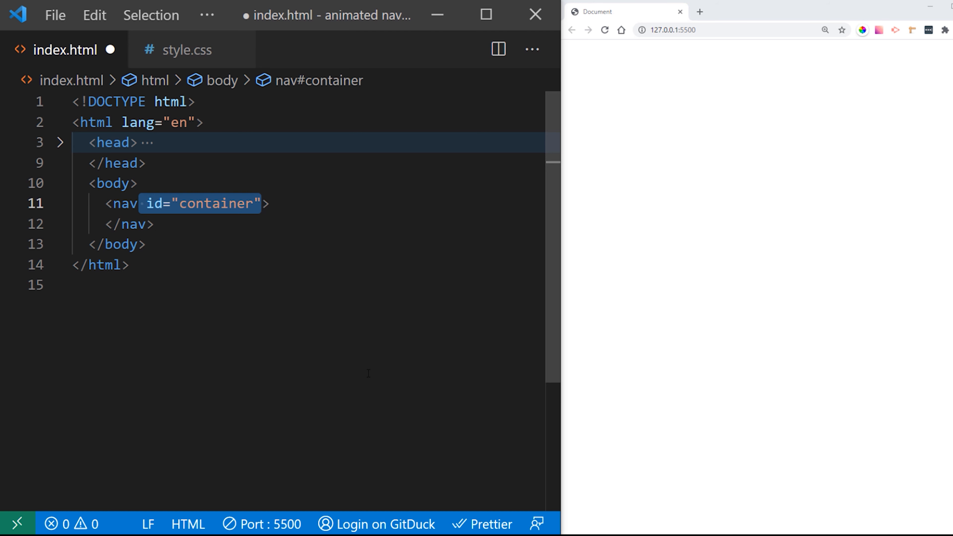
key(Enter)
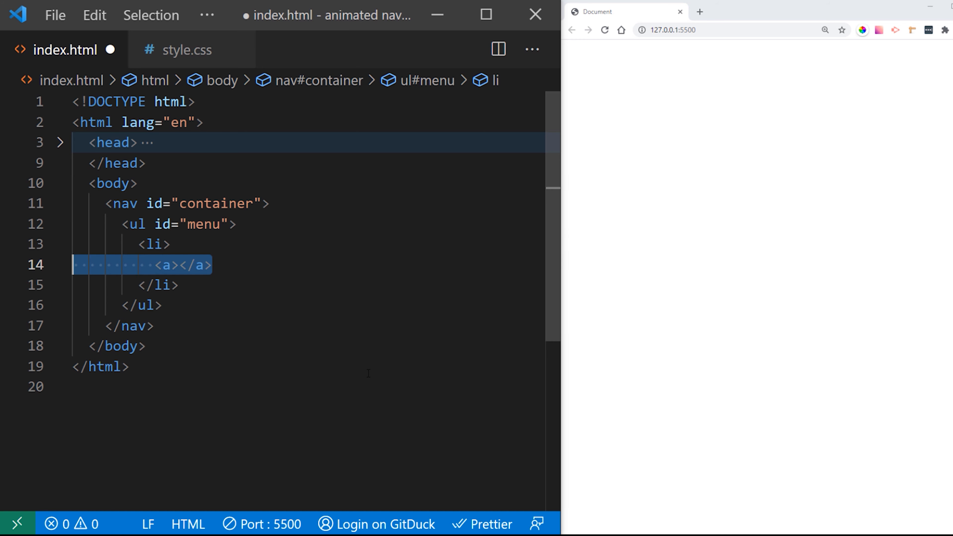
text(href="#")
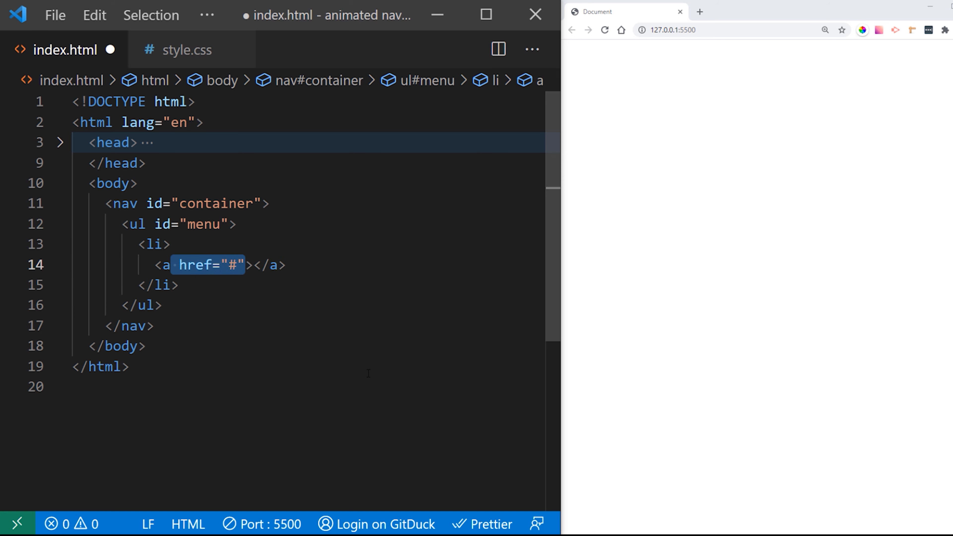
text(Portfolio)
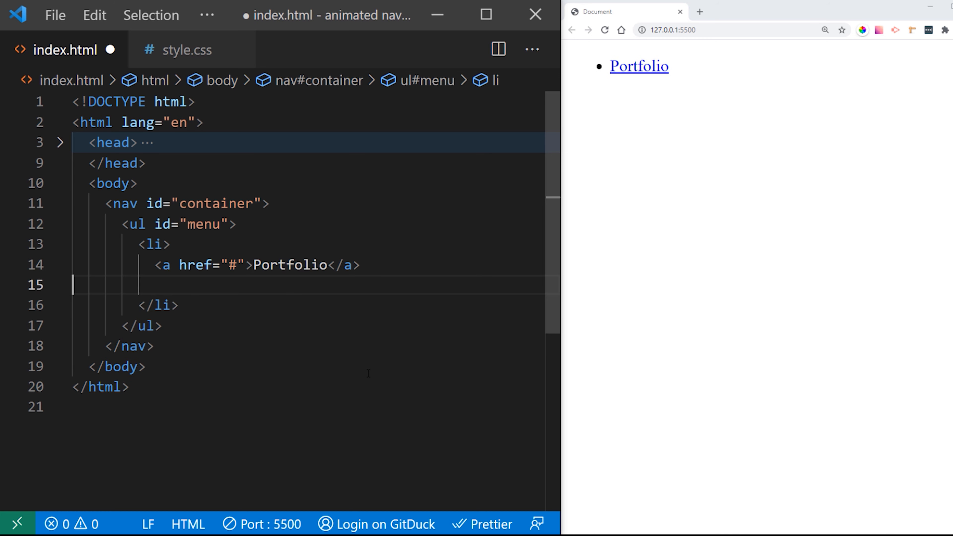
Nest a ul.sub-menu with Lorem ipsum, Maecenas lacinia sem and Suspendisse fringilla links, then duplicate for About and Contact
text(<ul>)
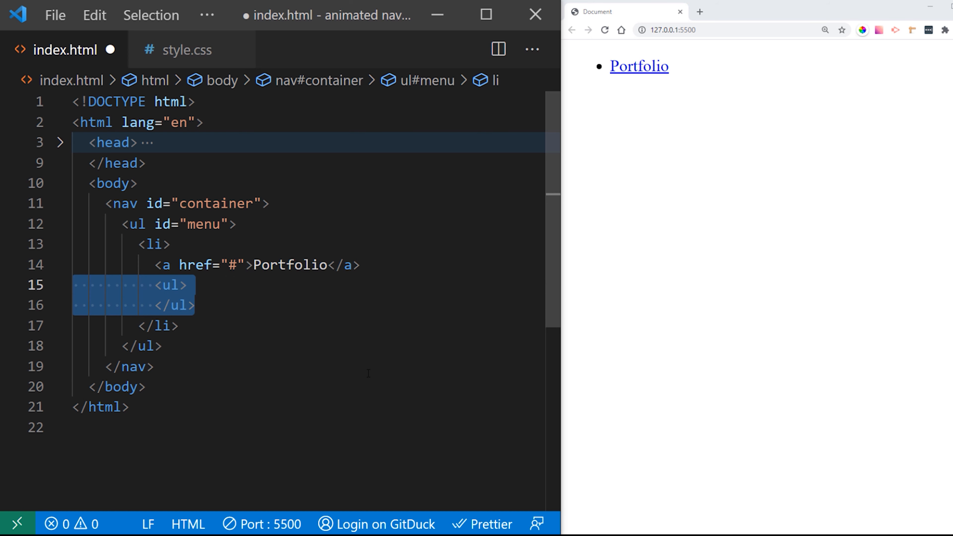
text(class="")
text(<li><a></a></li>)
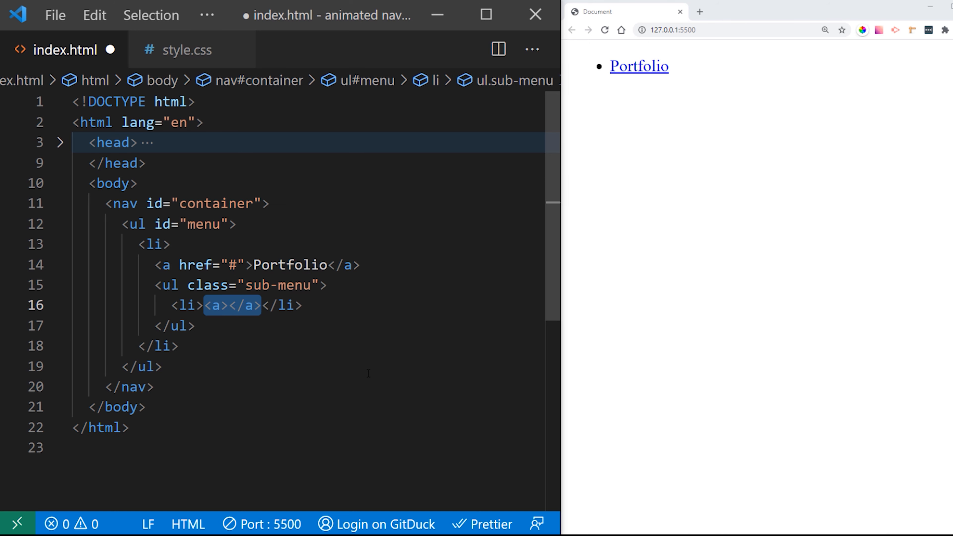
text(href="#")
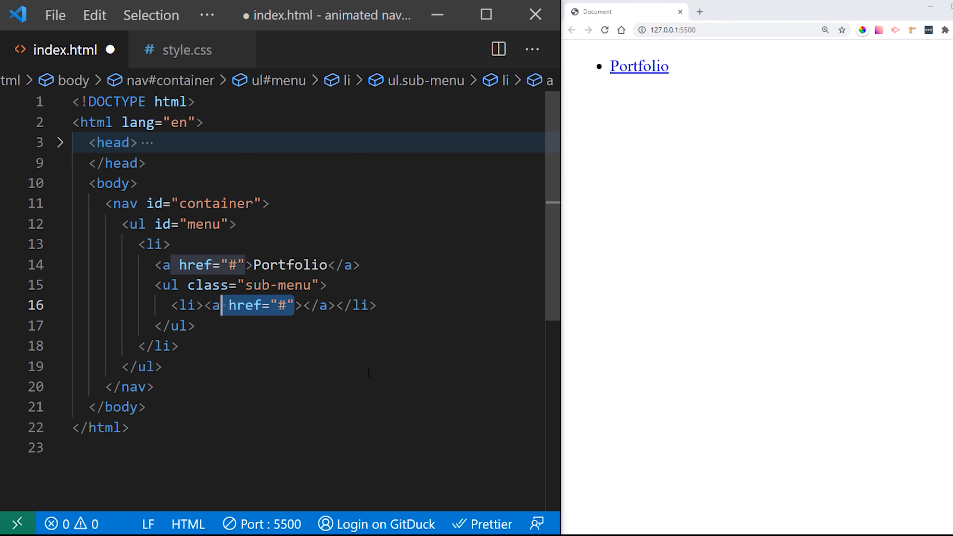
text(Lorem ipsum dolor)
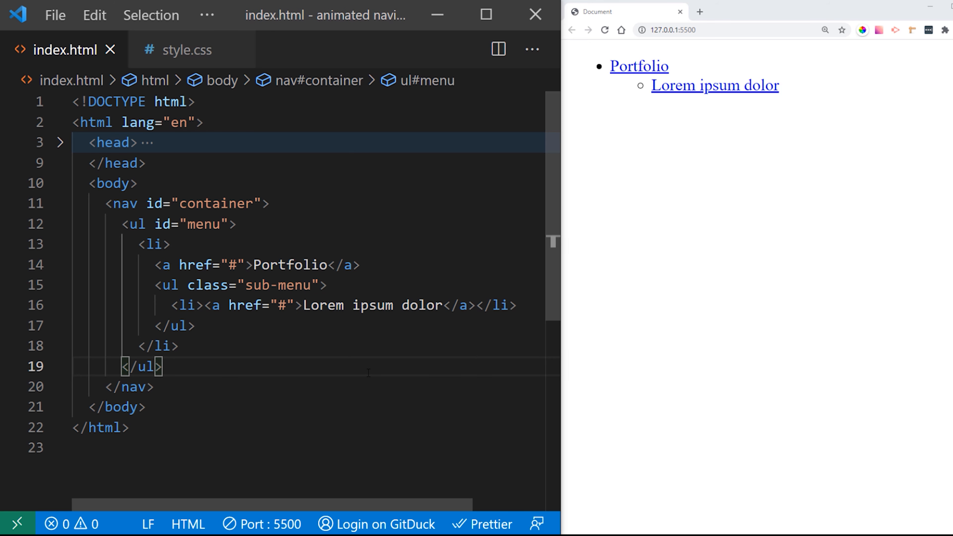
text(<li><a href="#">Maecenas lacinia sem</a></li>)
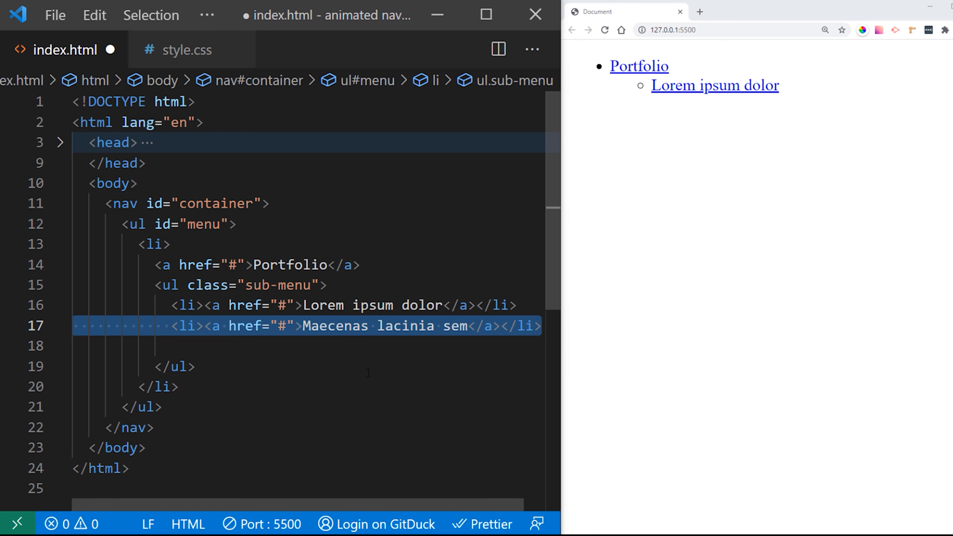
text(<li><a href="#">Suspendisse fringilla</a></li>)
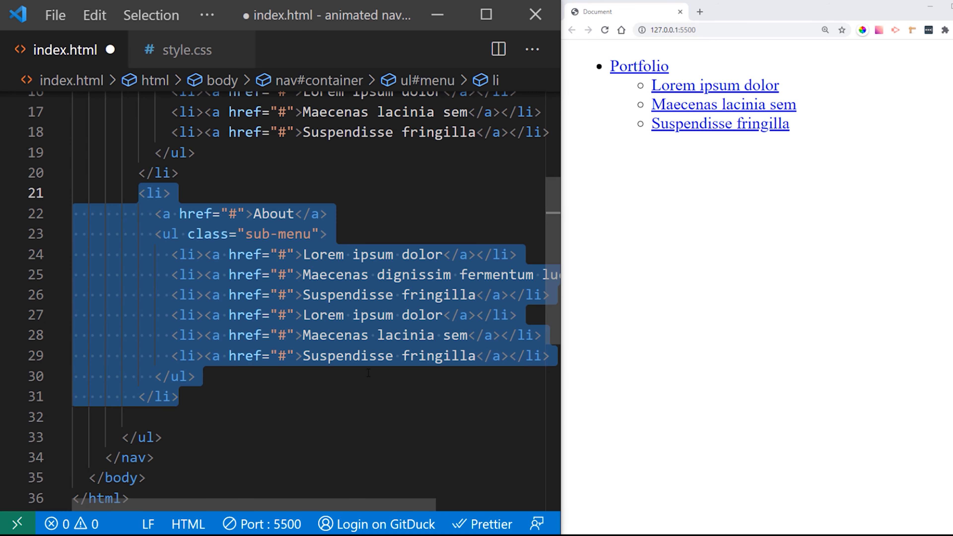
click(182, 376)
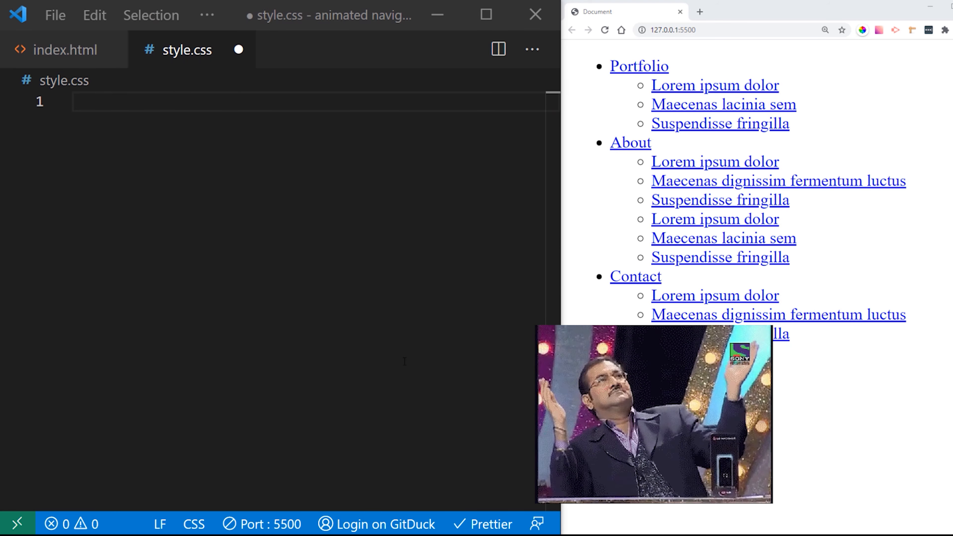
Import the Google font, reset margin/padding with box-sizing, and give body Source Sans Pro on a full-height dark gradient
key(Enter)
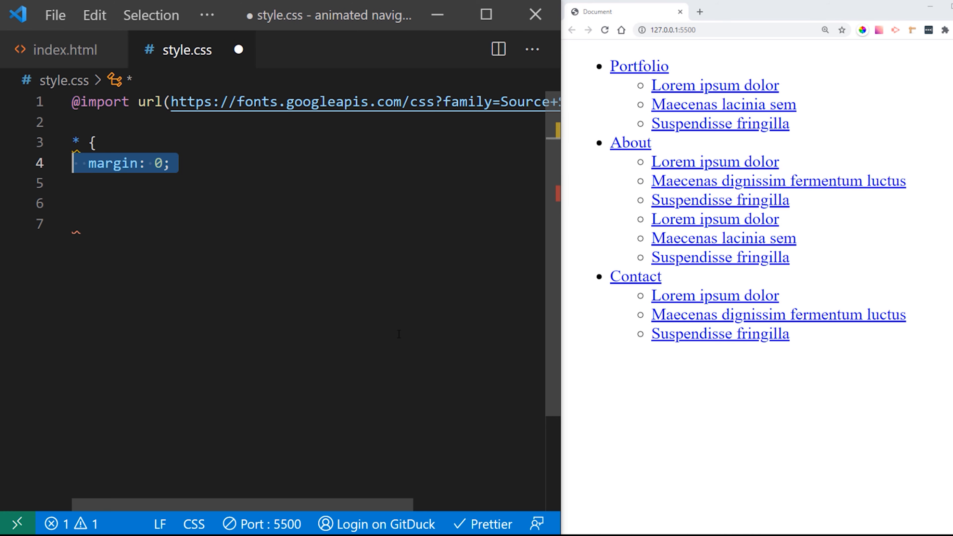
text(padding: 0;)
text(font-family: "Source Sans Pro", sans-serif;)
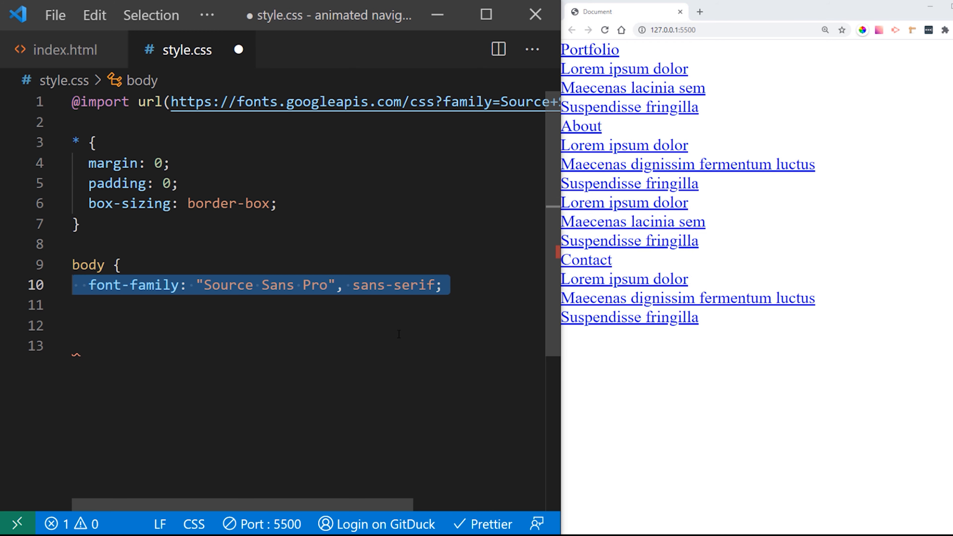
key(ctrl+s)
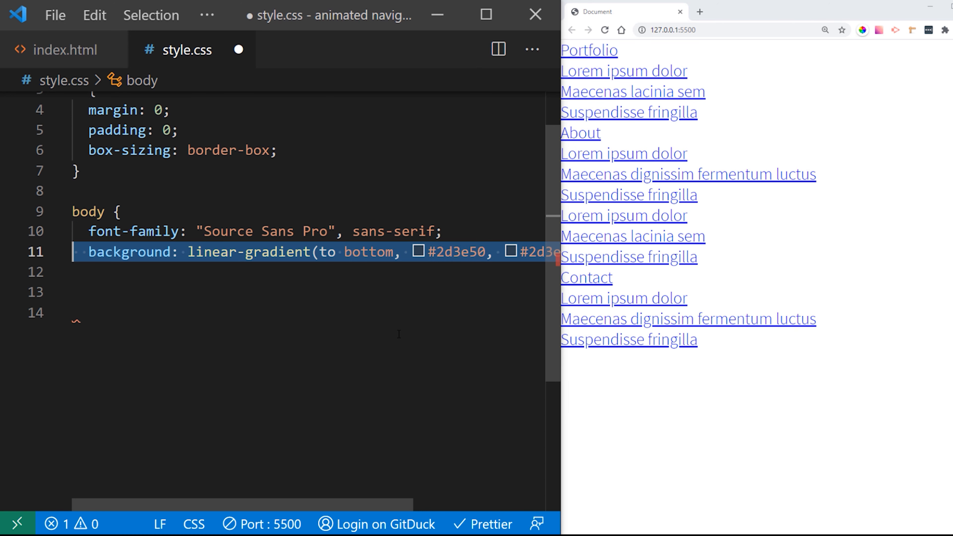
text(height: 100%;)
click(311, 292)
text(})
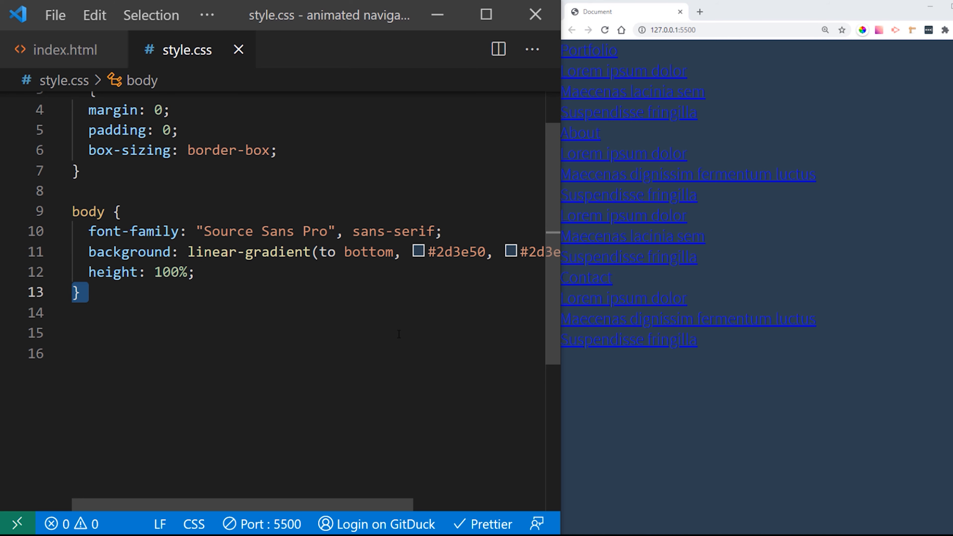
text(#menu {)
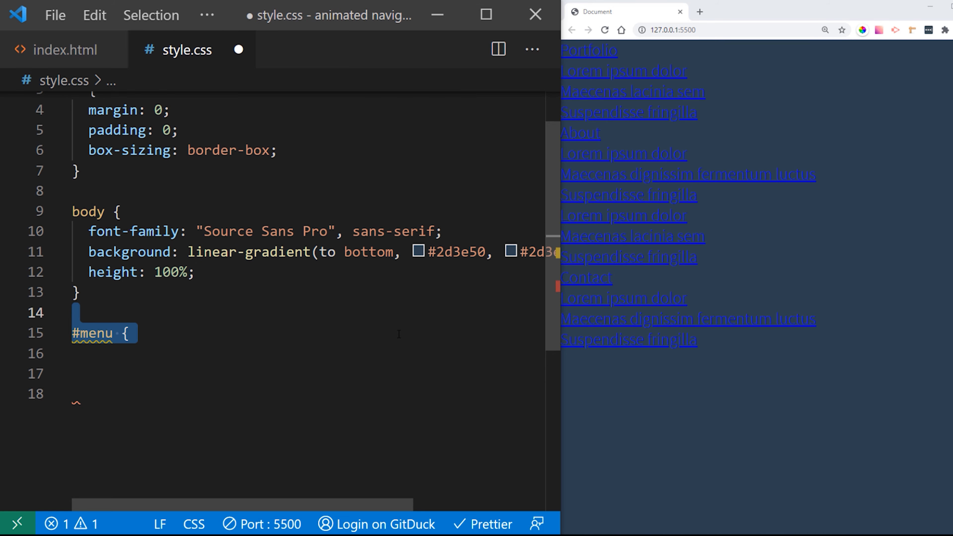
Style #menu 38px tall, 100% wide, 5px radius, background #222b34, and set list-style none on #menu and .sub-menu
text(height: 38px;)
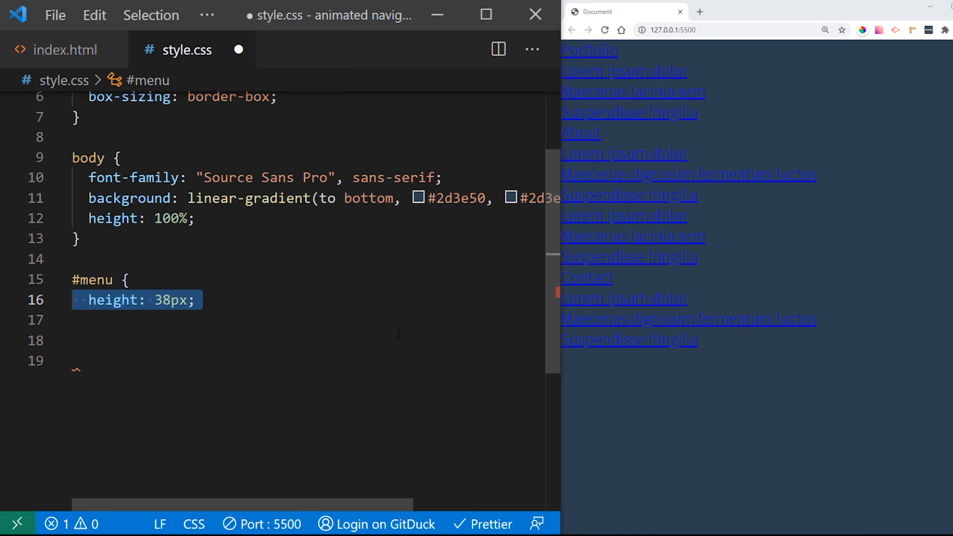
text(width: 100%;)
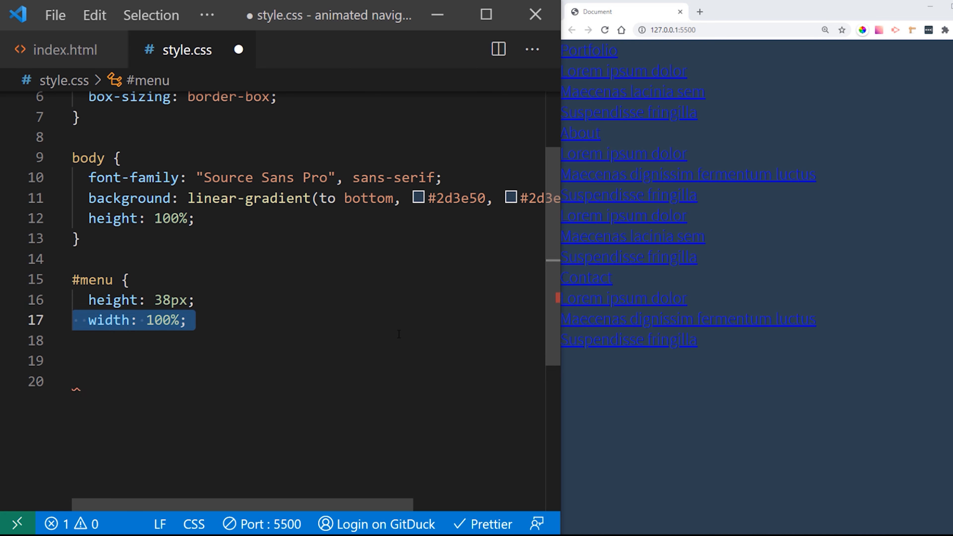
text(border-radius: 5px;)
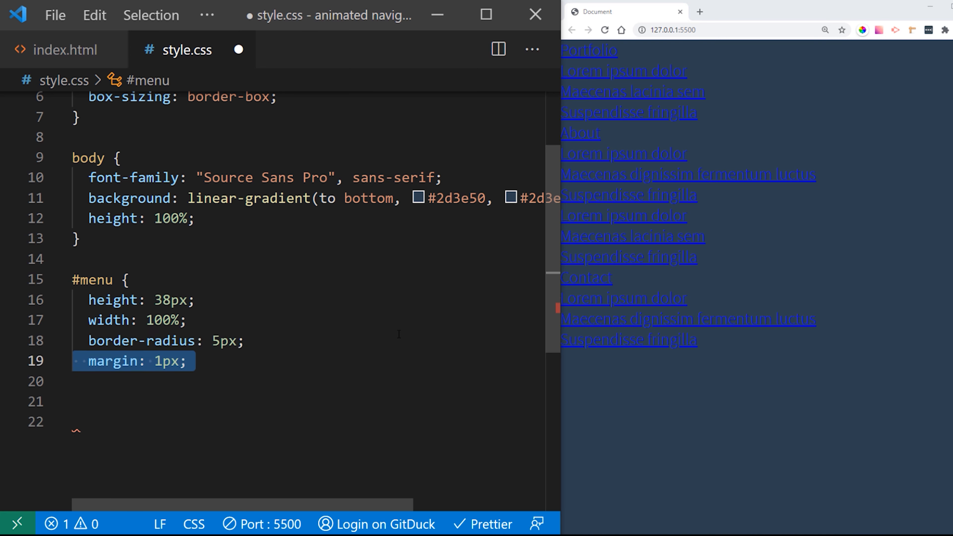
text(background: #222b34;)
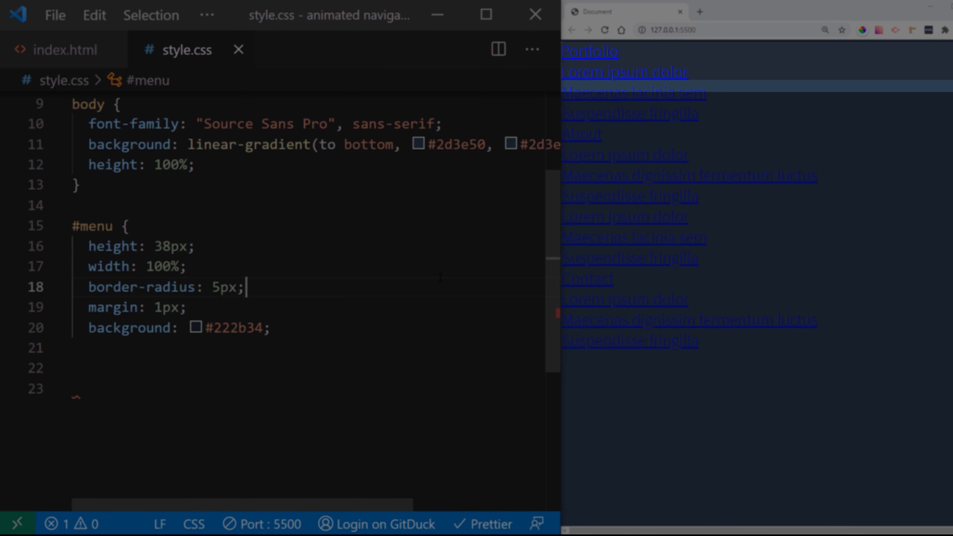
text(})
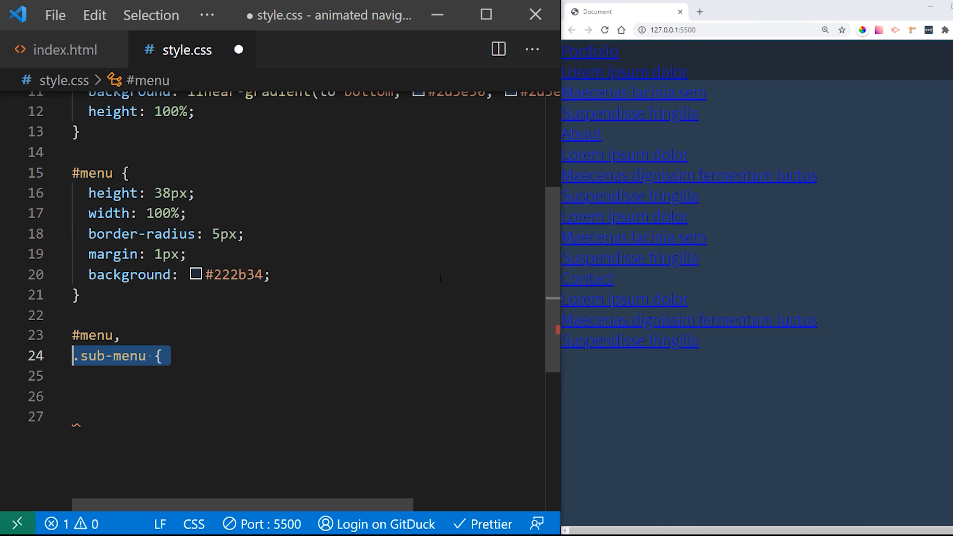
text(list-style: none;)
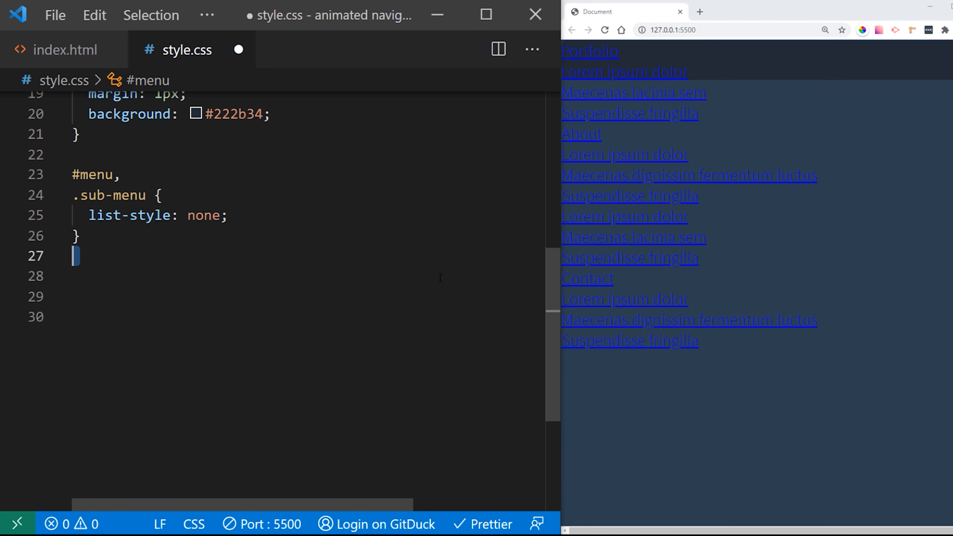
text(#menu > li {)
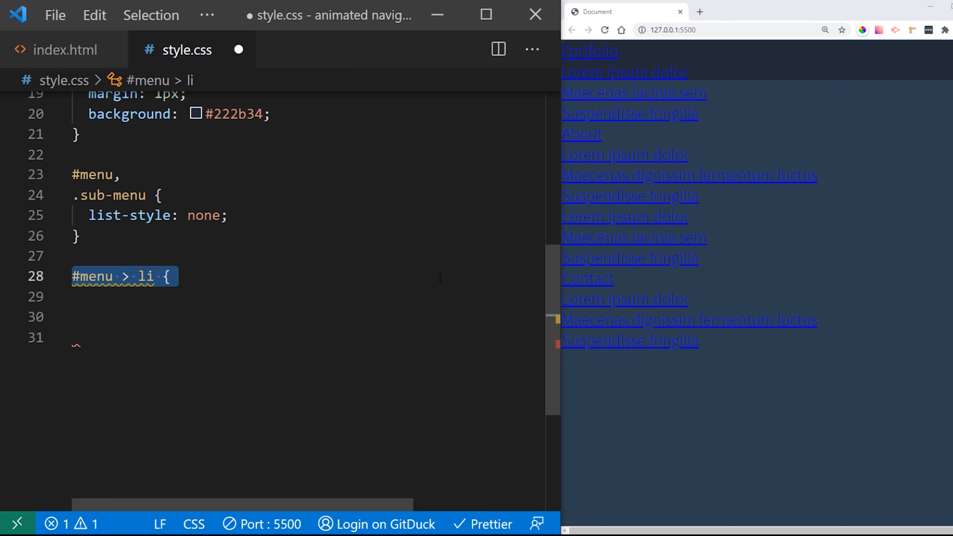
Float #menu > li left, position relative, with a 1px rgba(0,0,0,0.1) right border and 1000px perspective
text(float: left;)
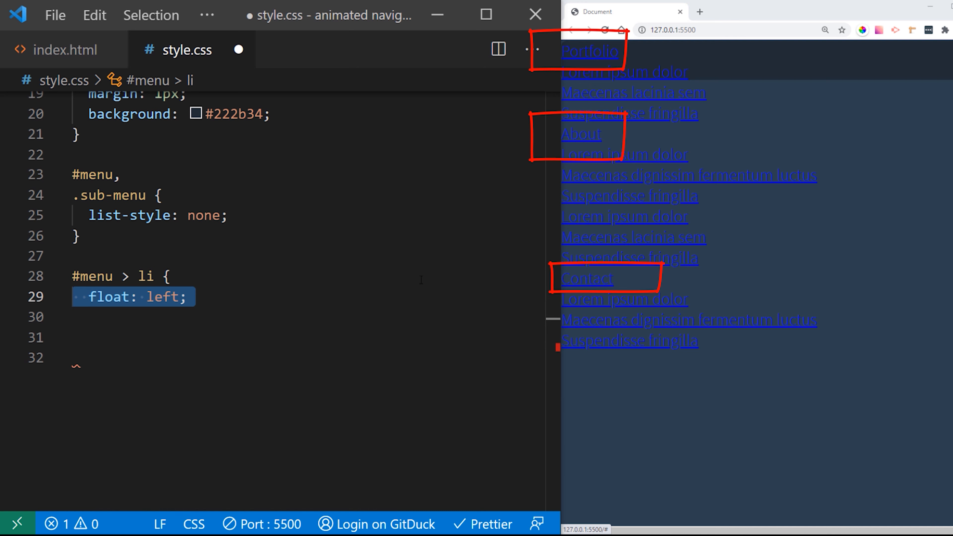
text(position: relative;)
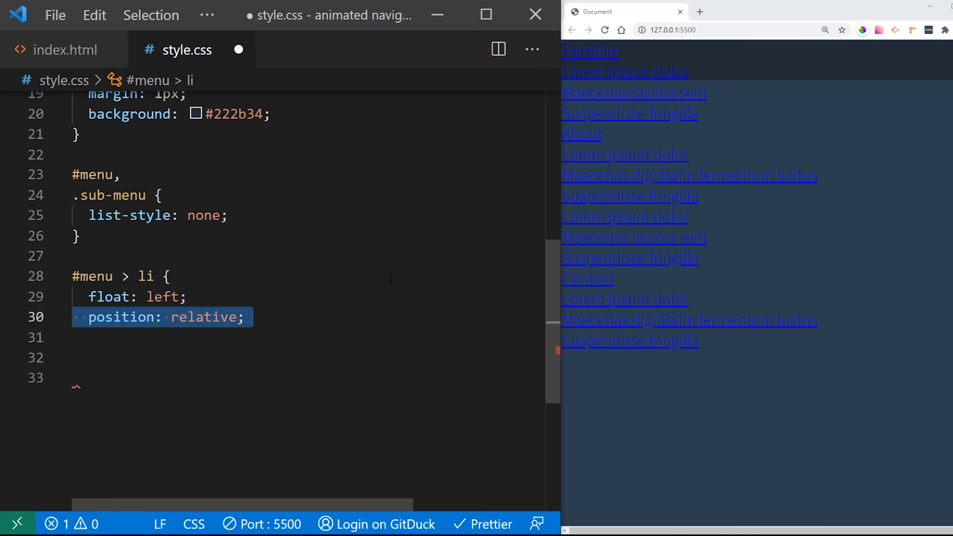
text(border-right: 1px solid rgba(0, 0, 0, 0.1);)
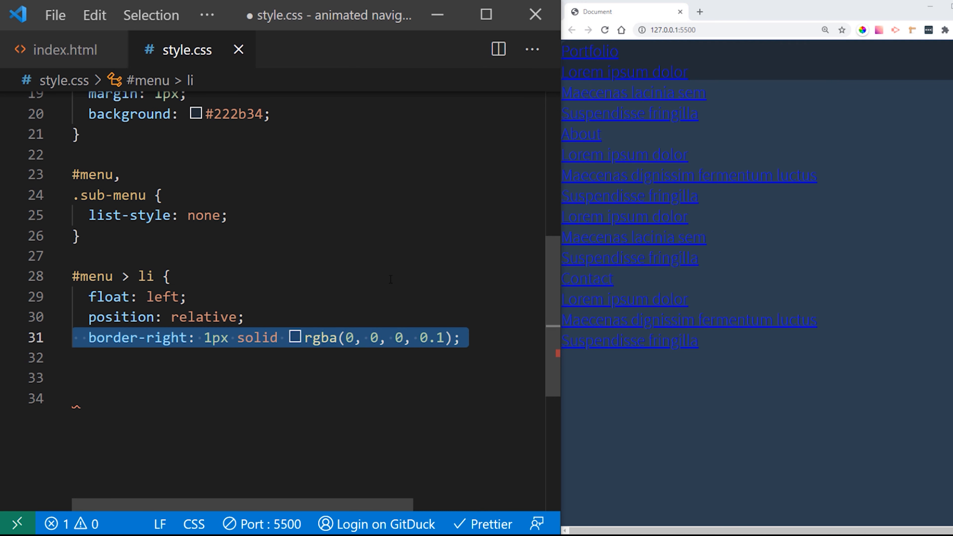
text(perspective: 1000px;)
text(display: block;)
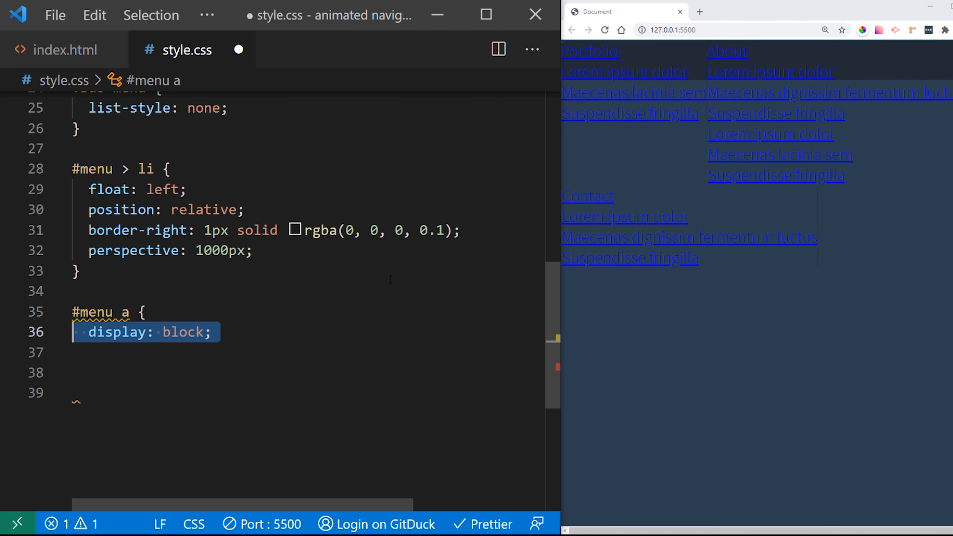
Give #menu a relative position, z-index 10, 13px 20px padding and no text decoration
text(position: relative;)
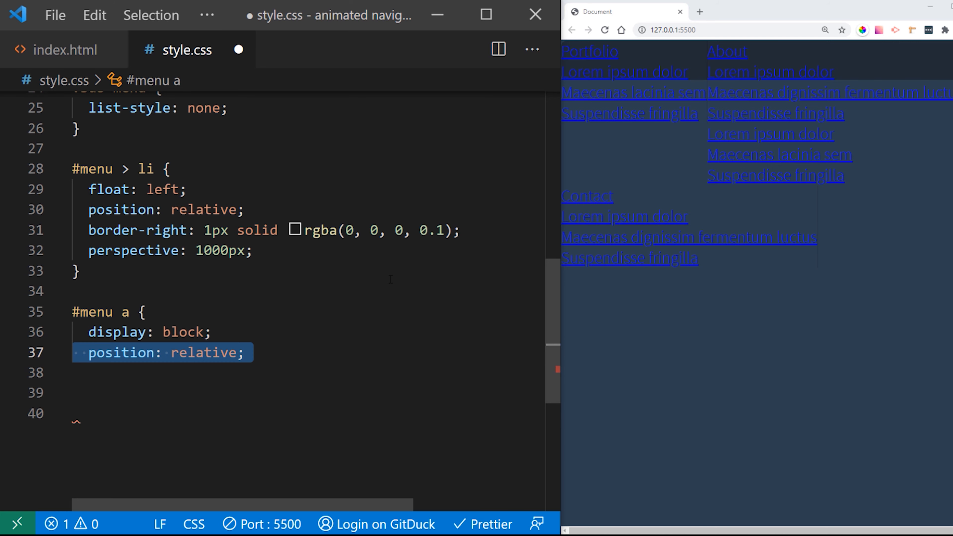
text(z-index: 10;)
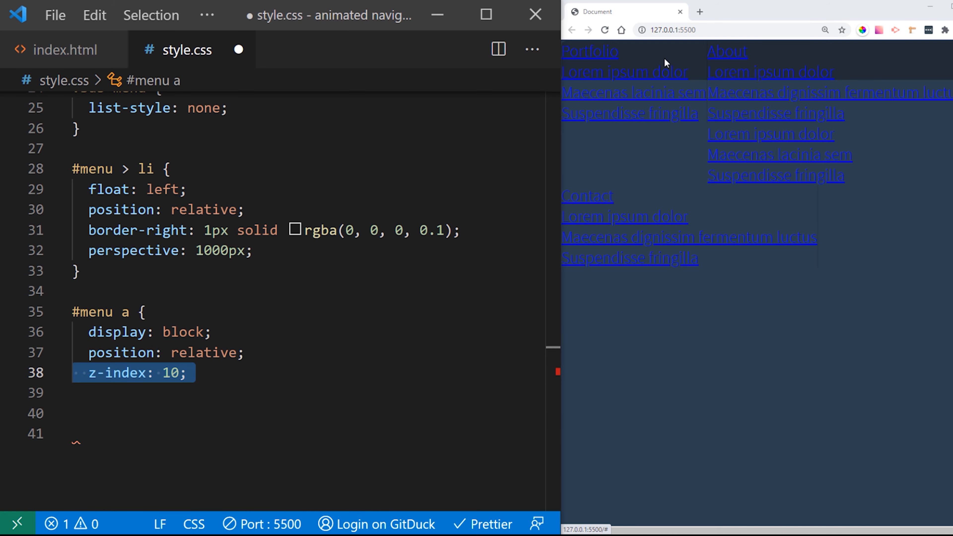
text(padding: 13px 20px 13px 20px;)
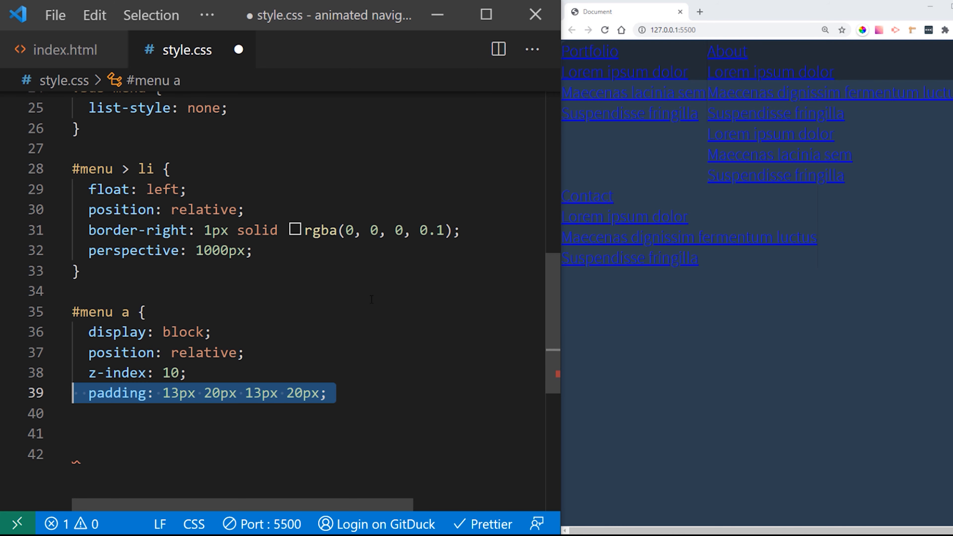
key(ctrl+s)
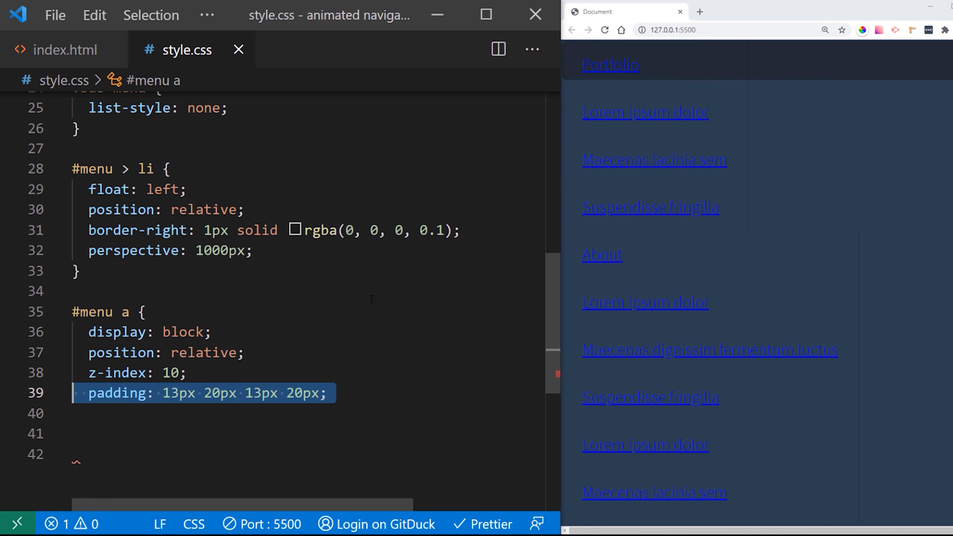
text(text-decoration: none;)
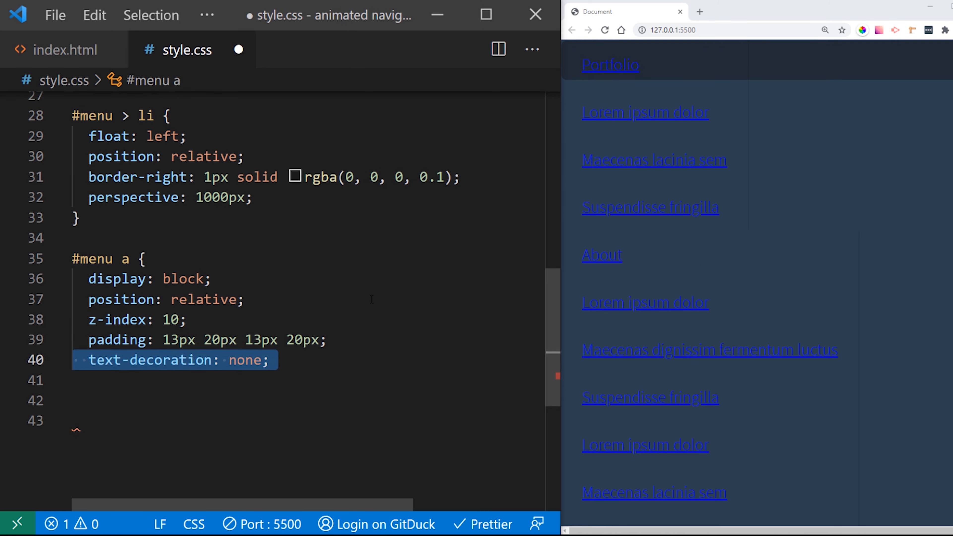
key(ctrl+s)
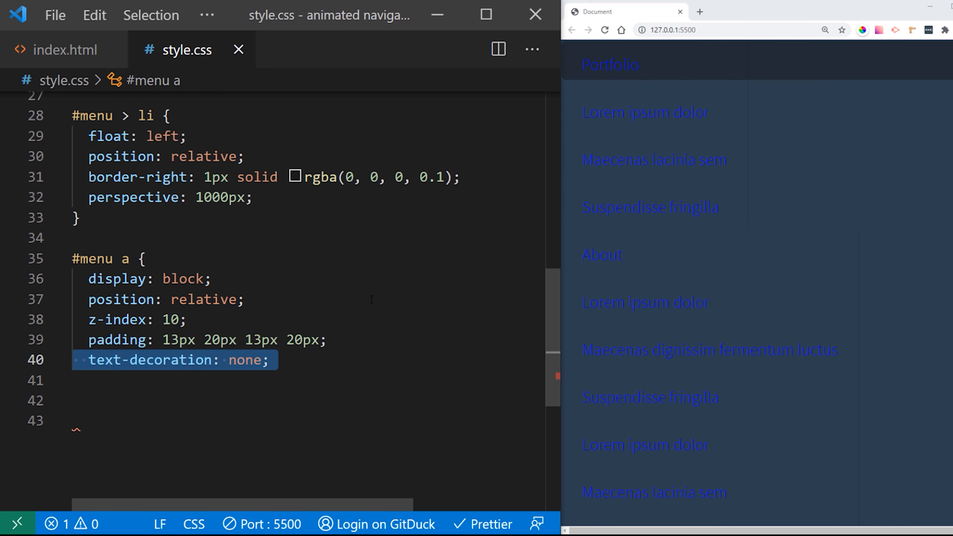
Make the links white, line-height 1, weight 600, 12px, transparent background with a 0.25s ease-in-out transition, and save
text(color: #fff;)
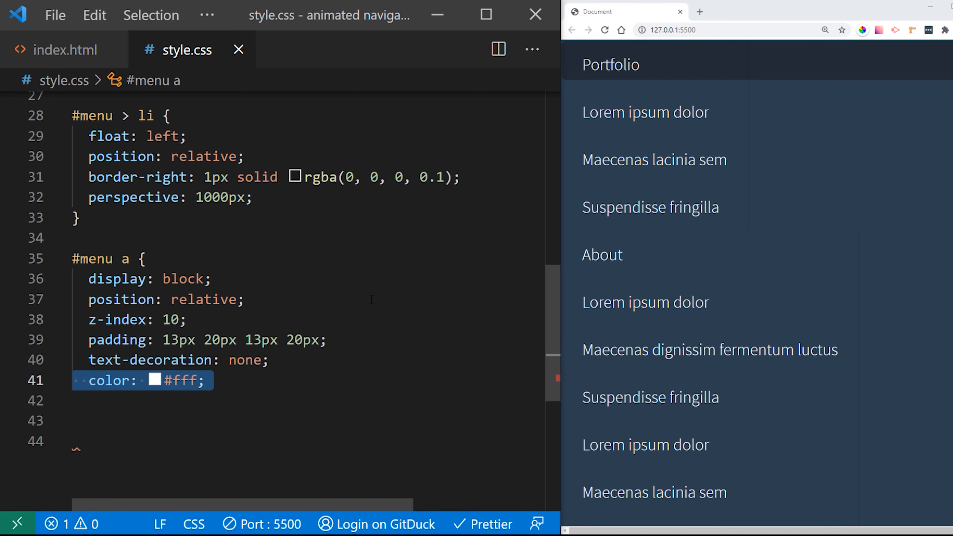
text(line-height: 1;)
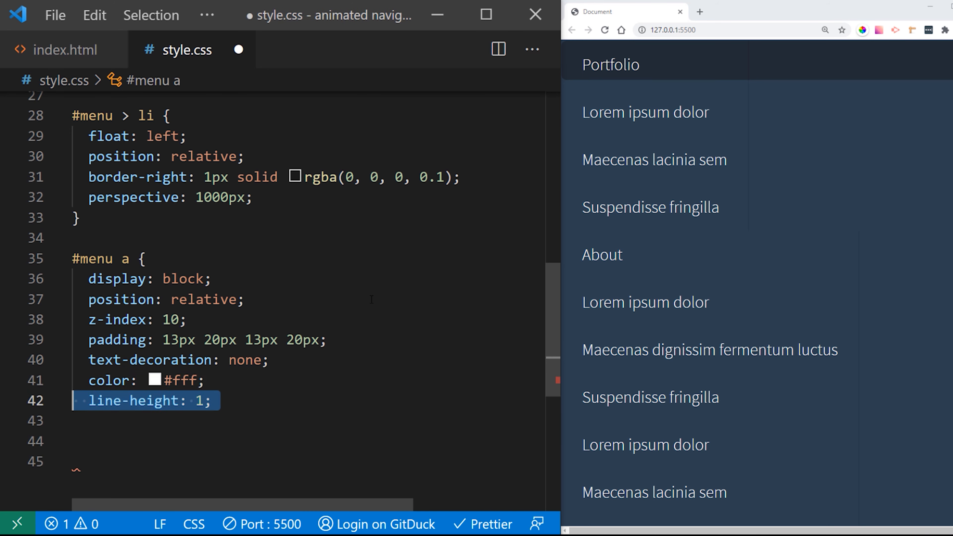
text(font-weight: 600;)
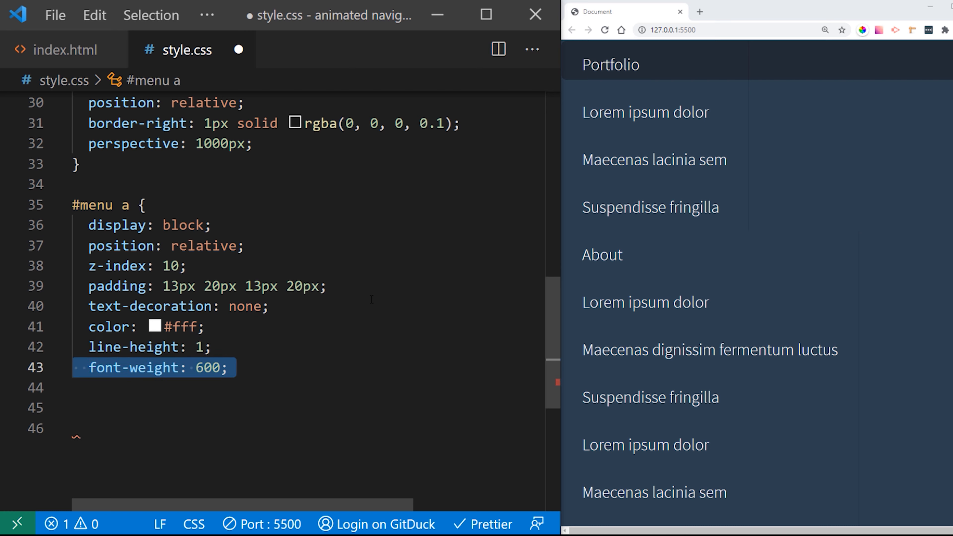
text(font-size: 12px;)
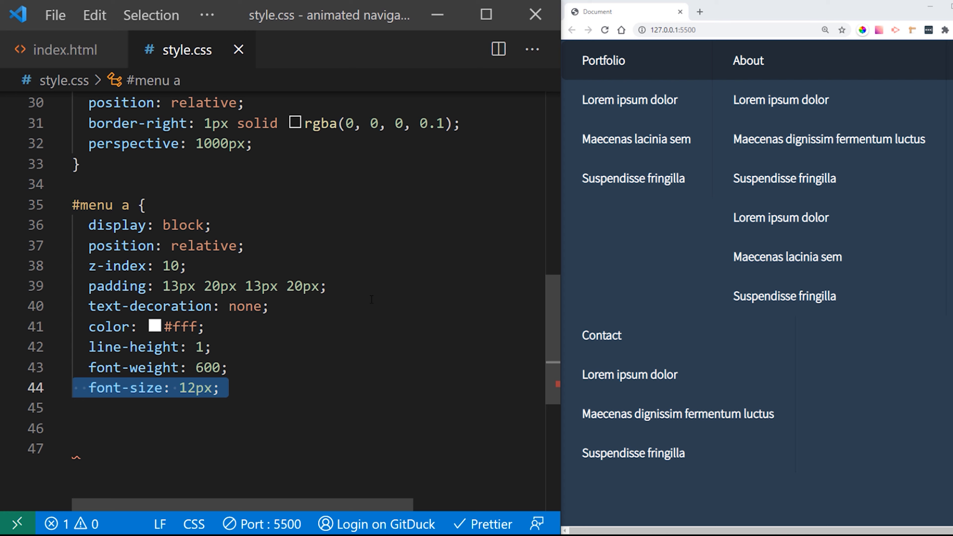
text(background: transparent;)
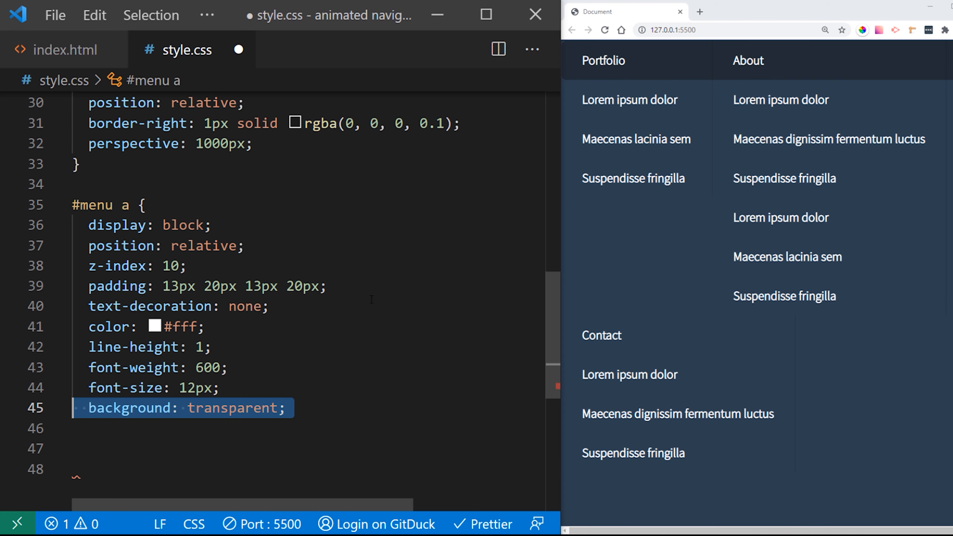
text(transition: all 0.25s ease-in-out;)
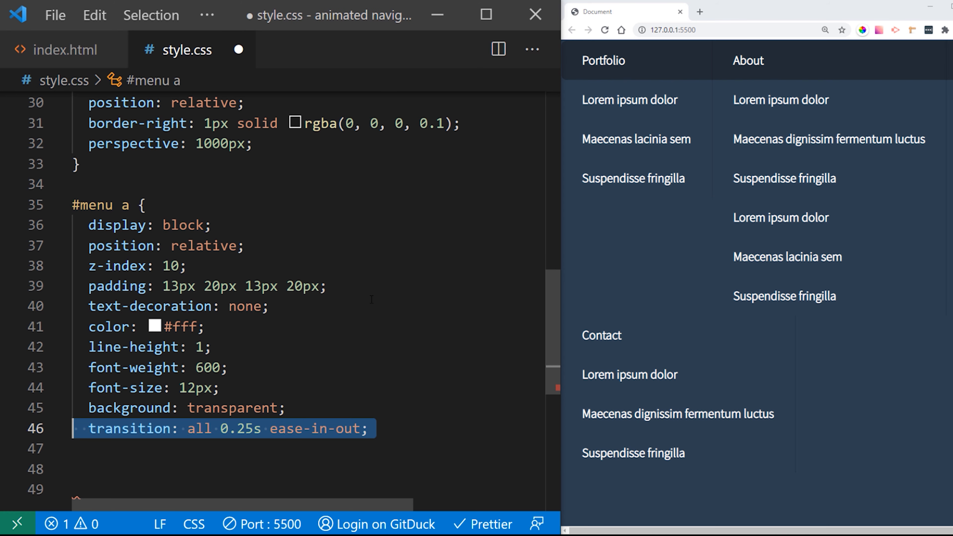
key(ctrl+s)
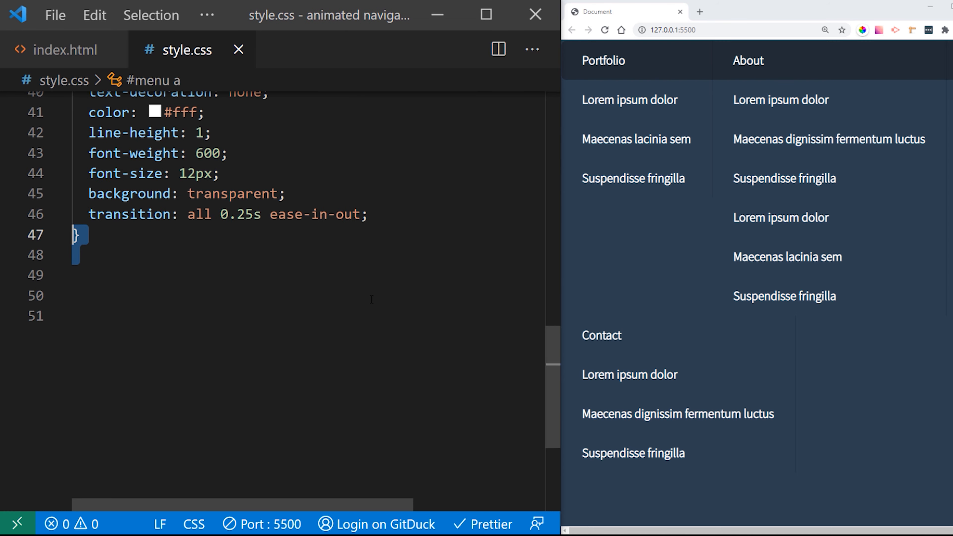
Add #menu > li:hover > a with white background and #30997a text
text(#menu > li:hover > a {)
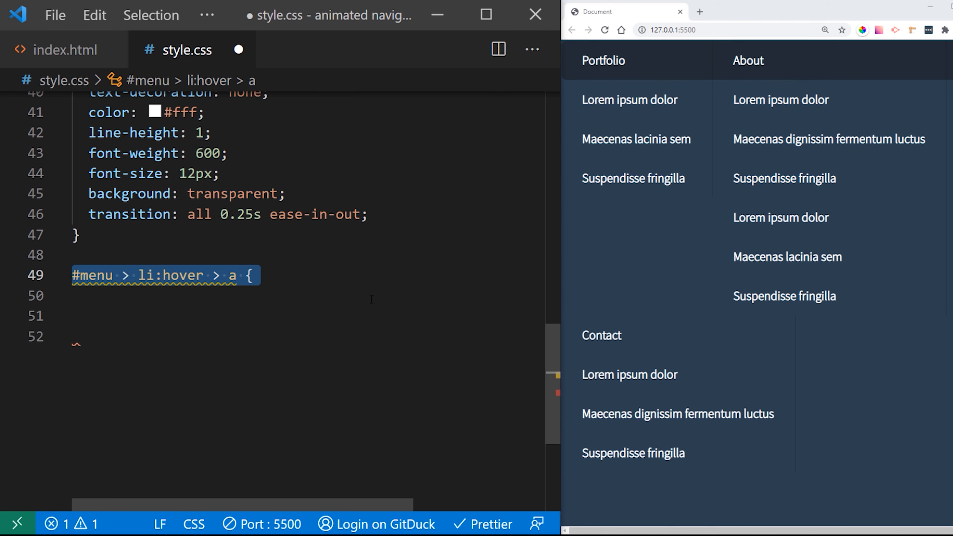
text(background: #fff;)
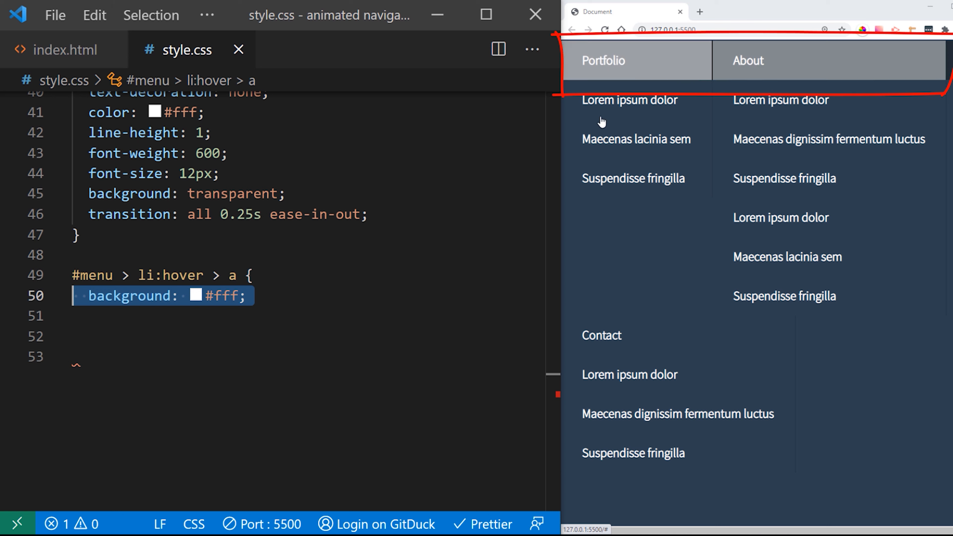
text(color: #30997a;)
text(position: absolute;)
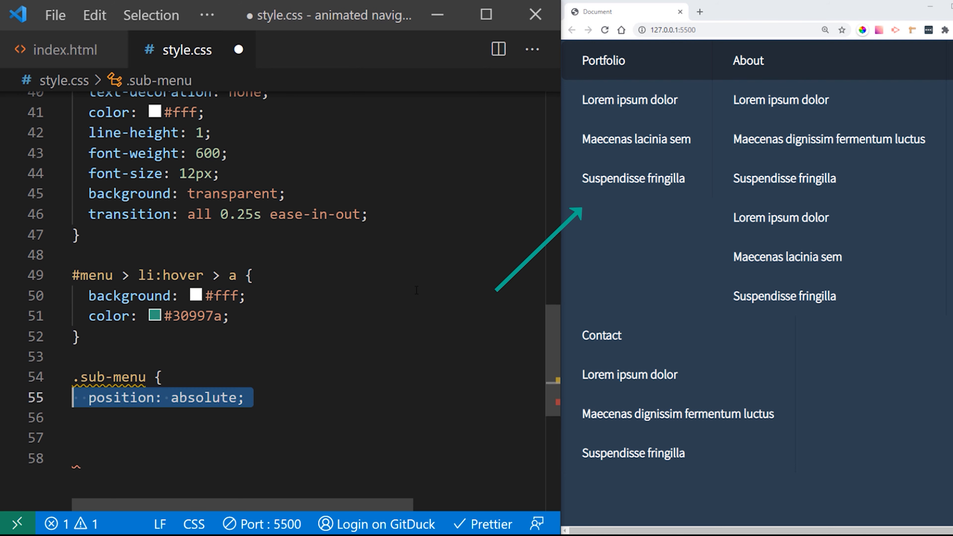
Position .sub-menu absolute at left 0, 200px wide, opacity 0 and hidden, 4px bottom radius, 15px 0 padding and #30997a background
text(left: 0;)
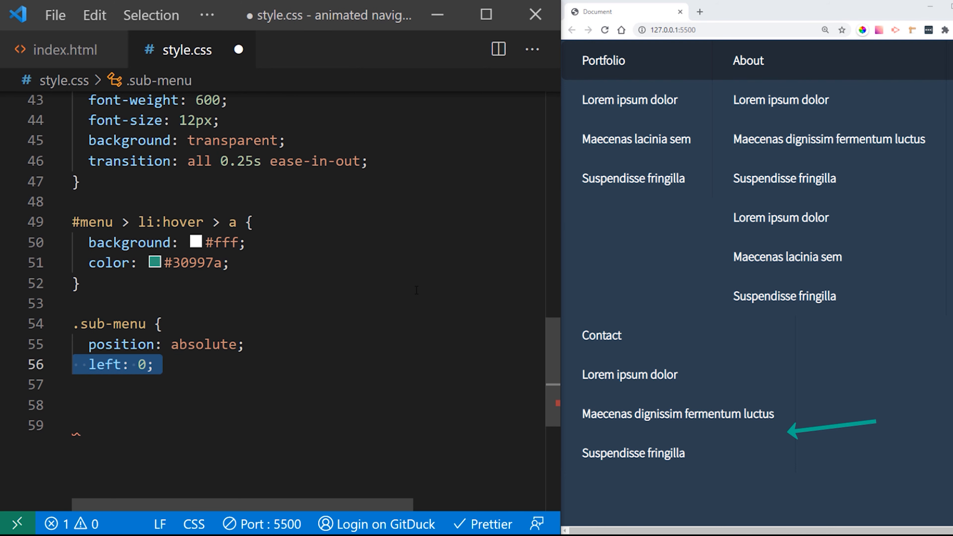
mouse_move(602, 335)
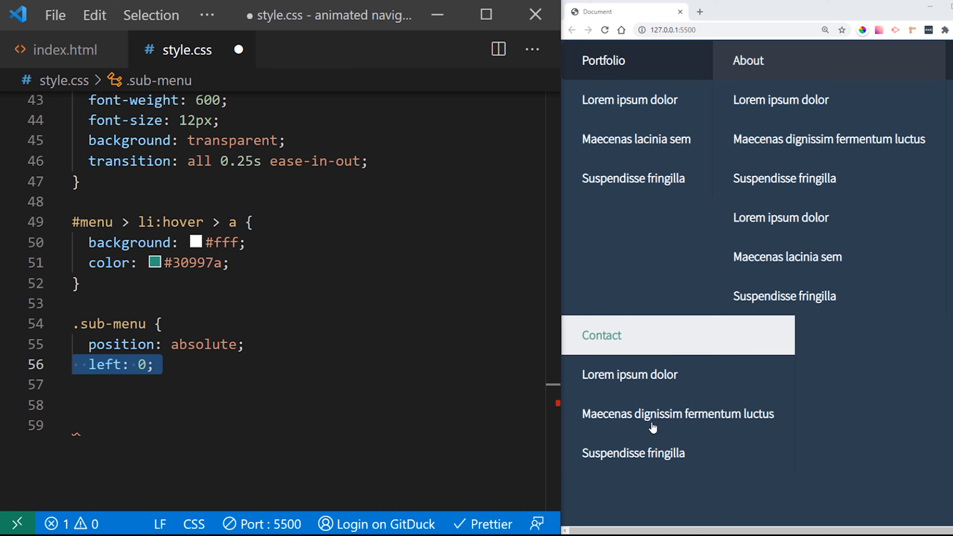
text(width: 200px;)
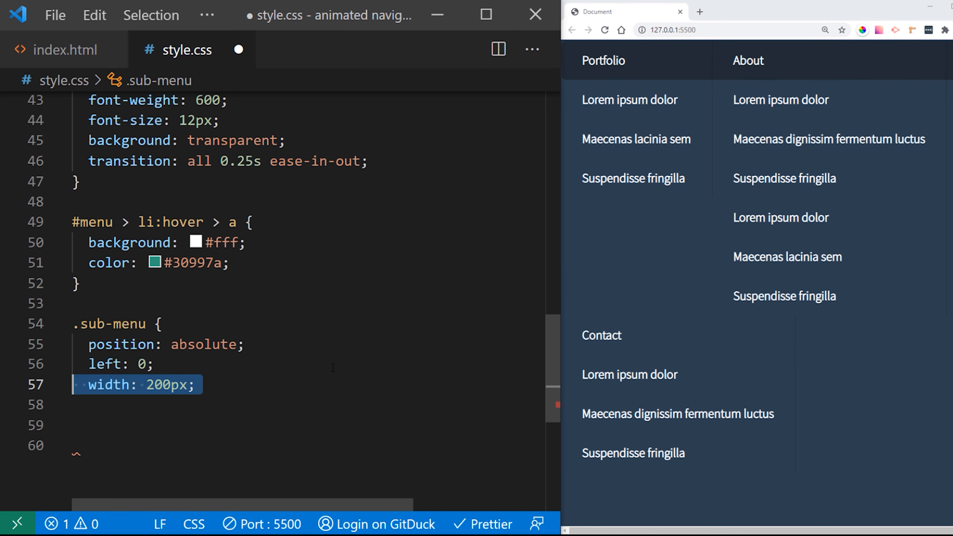
text(opacity: 0;)
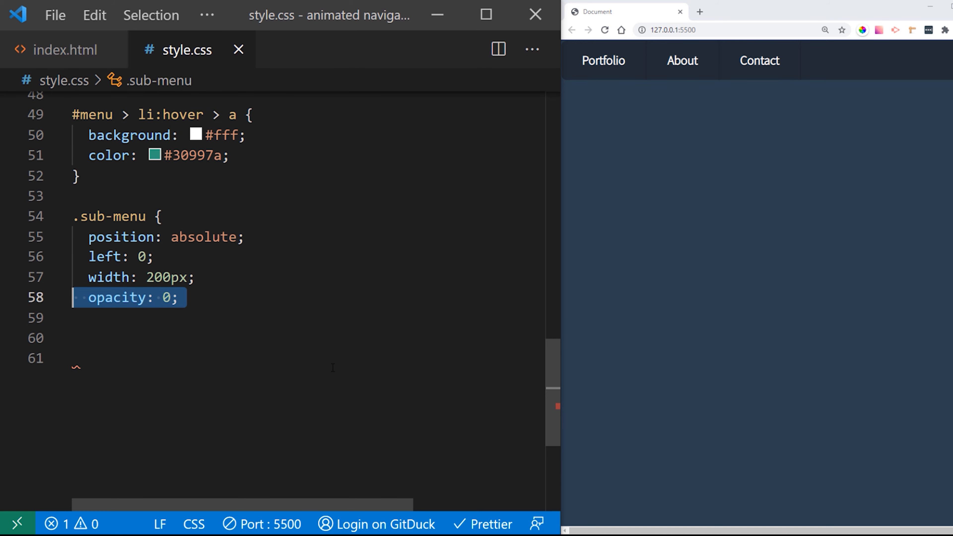
text(visibility: hidden;)
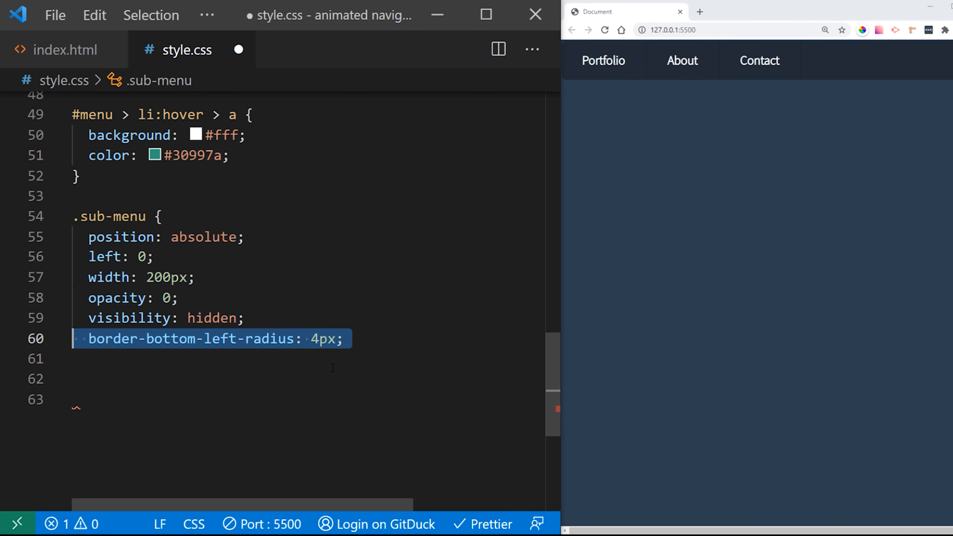
text(border-bottom-right-radius: 4px;)
click(307, 399)
text(transform-origin: 50% 0%;)
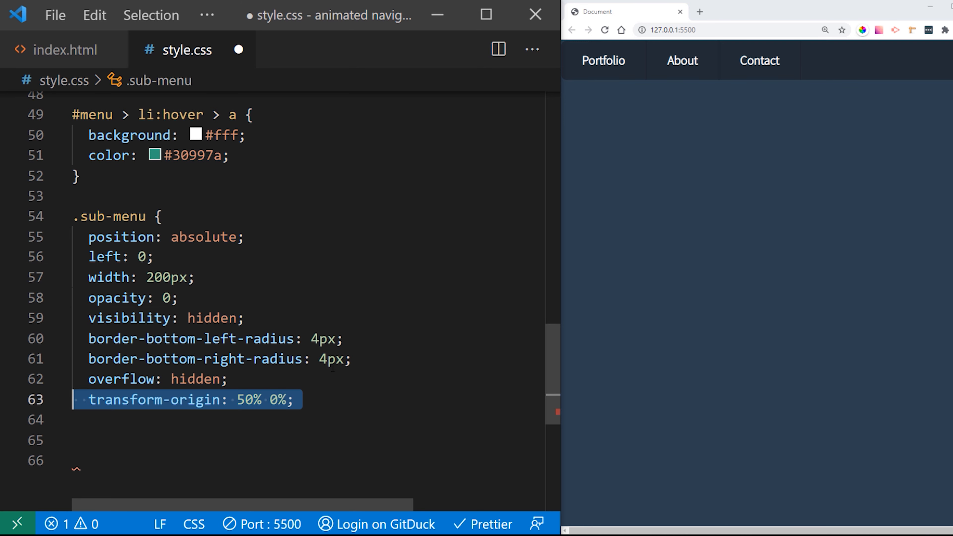
text(padding: 15px 0;)
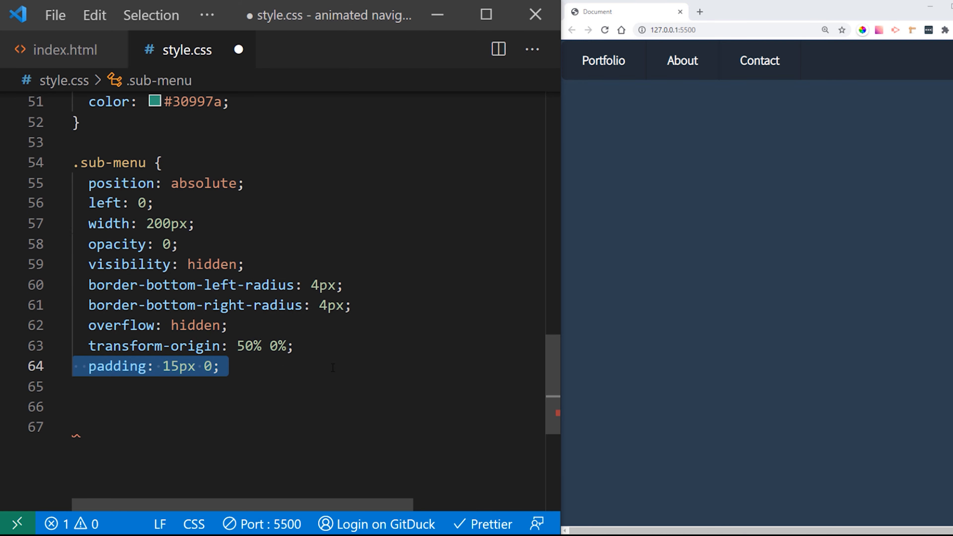
text(background: #30997a;)
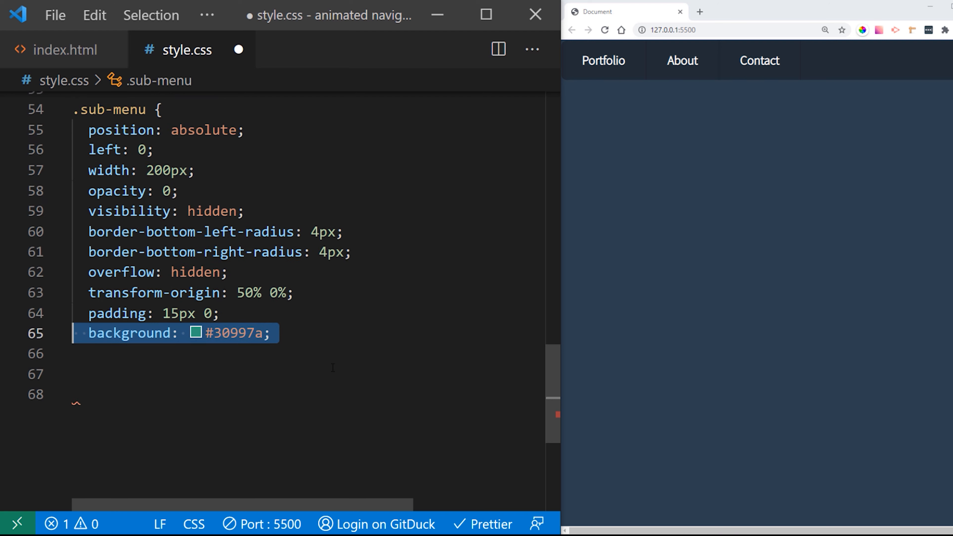
text(padding: 0;)
click(305, 374)
text(})
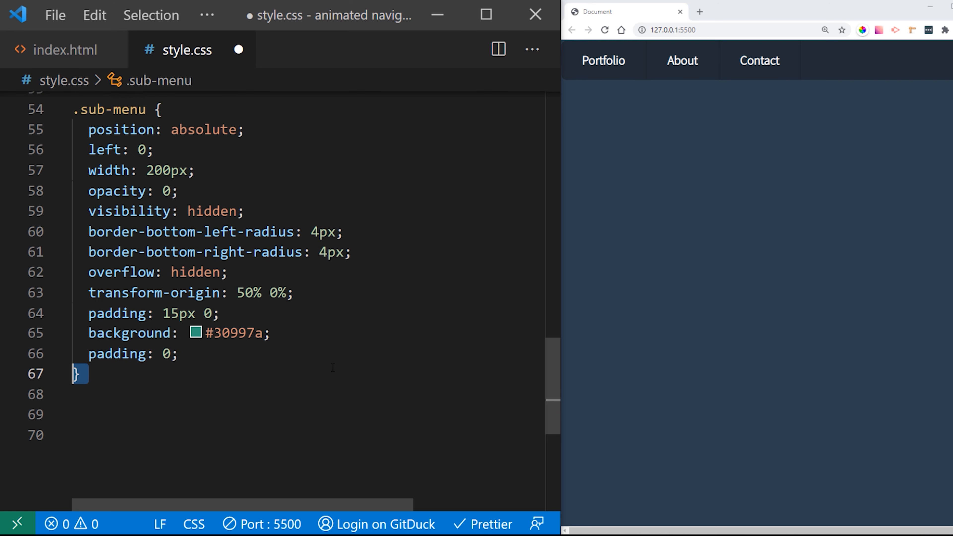
text(#menu li:hover .sub-menu {)
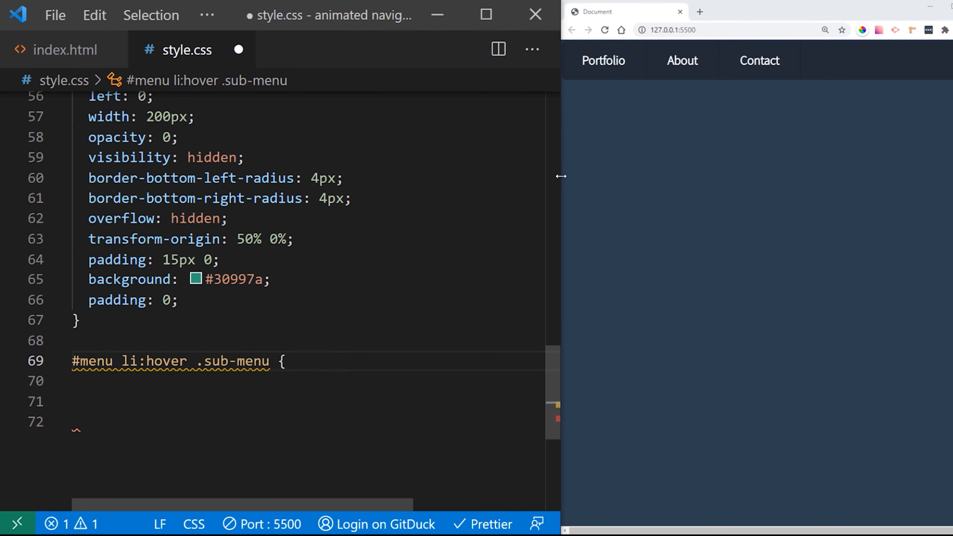
mouse_move(361, 315)
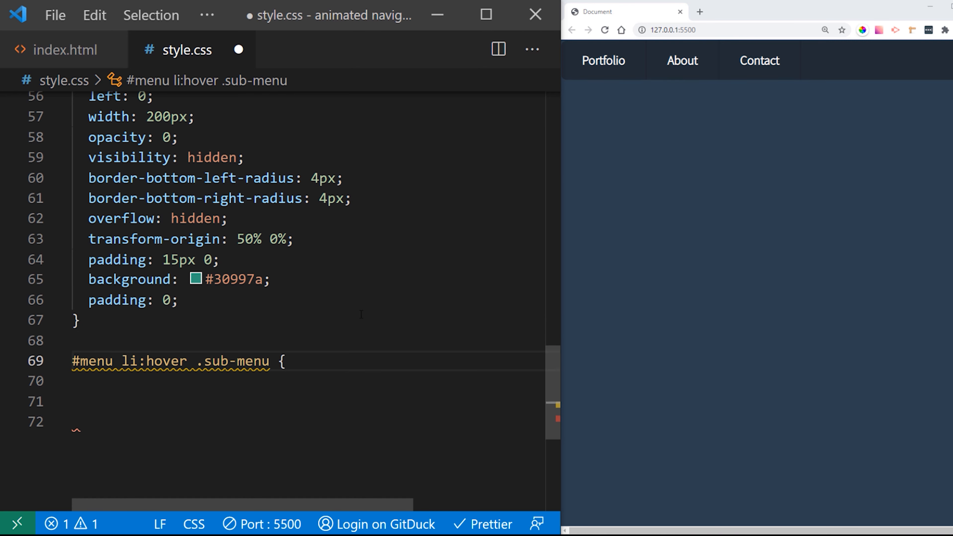
On hover show the submenu with opacity 1, a 1px 1px 7px shadow and the swingdown animation at 1s ease, then save
text(opacity: 1;)
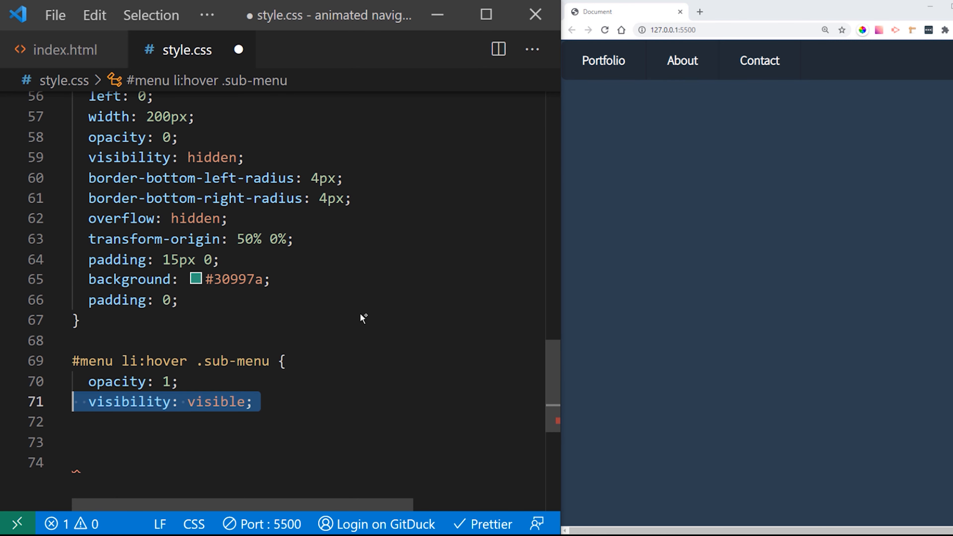
text(box-shadow: 1px 1px 7px rgba(0, 0, 0, 0.5);)
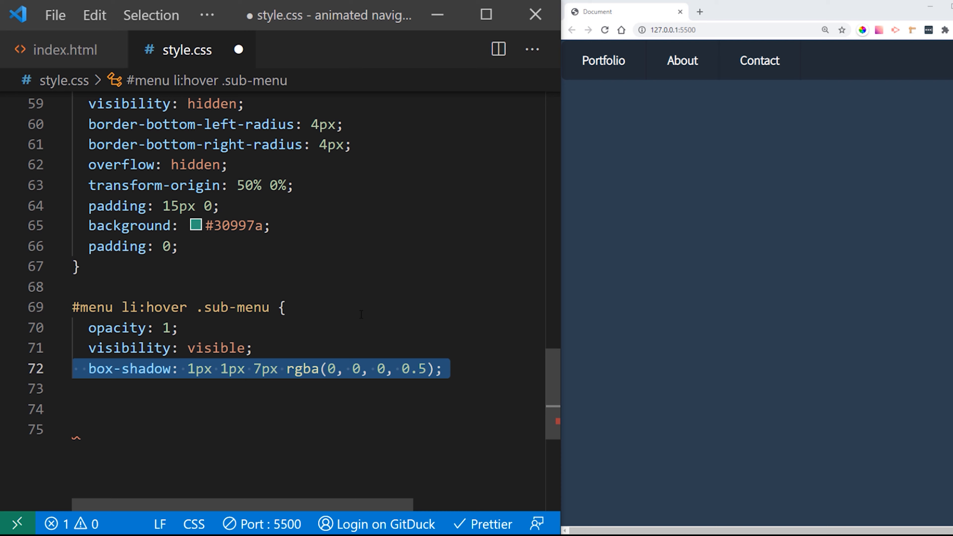
text(animation-name: swingdown;)
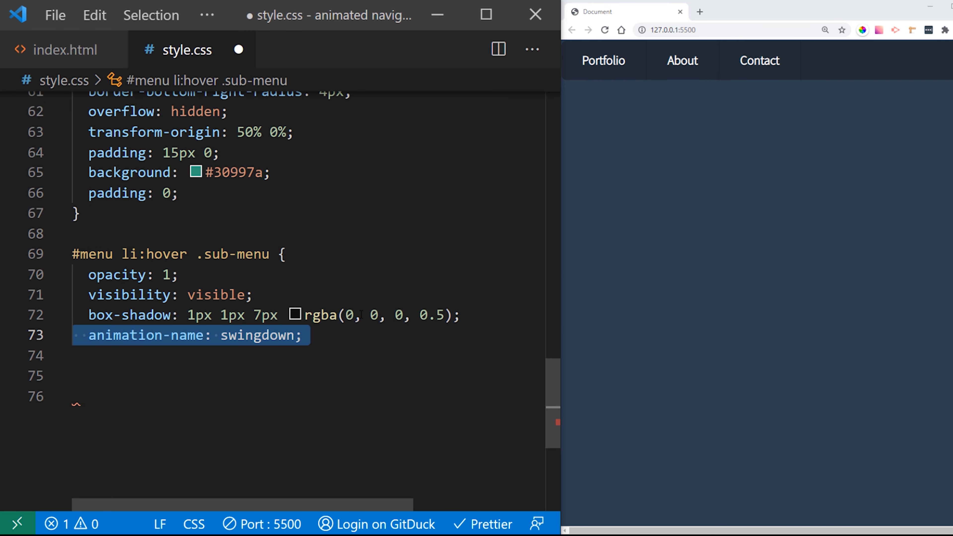
text(animation-duration: 1s;)
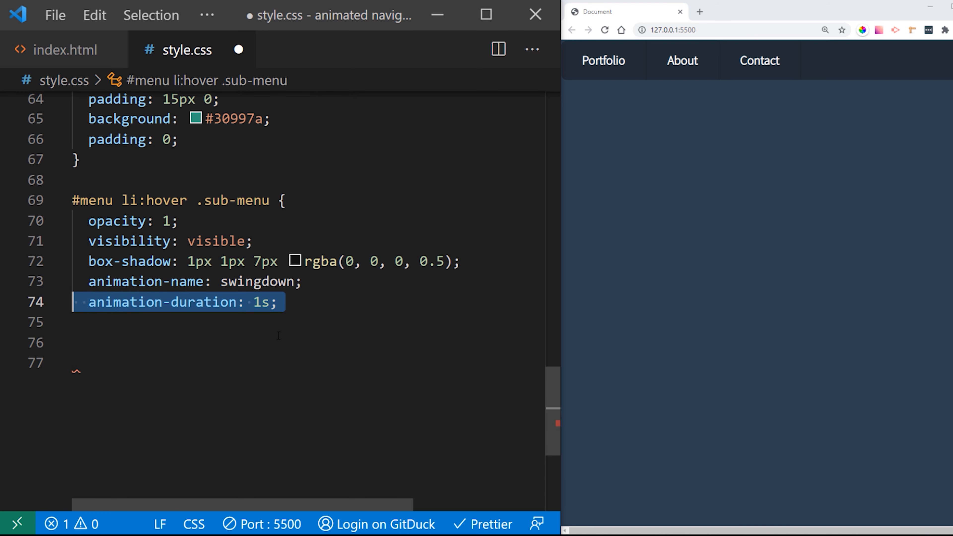
text(animation-timing-function: ease;)
text(})
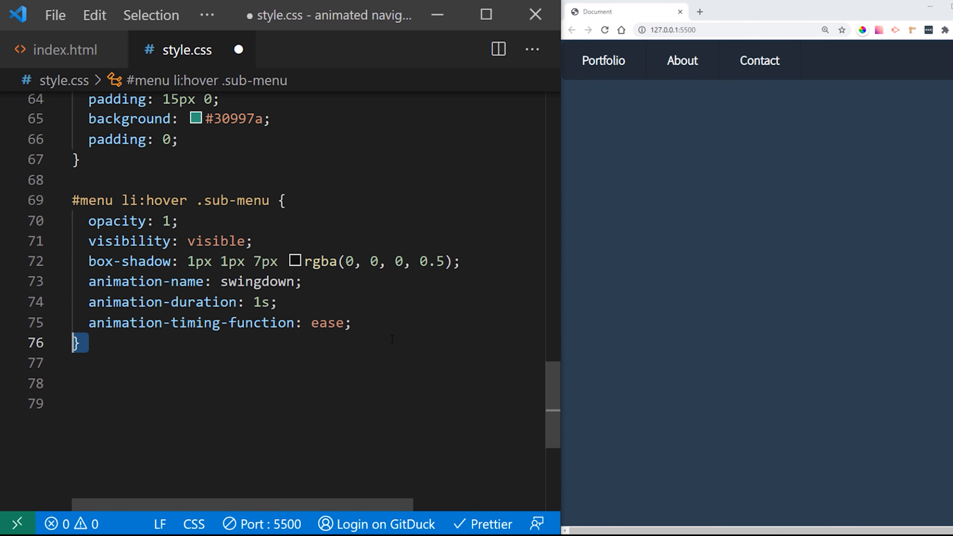
key(ctrl+s)
text({)
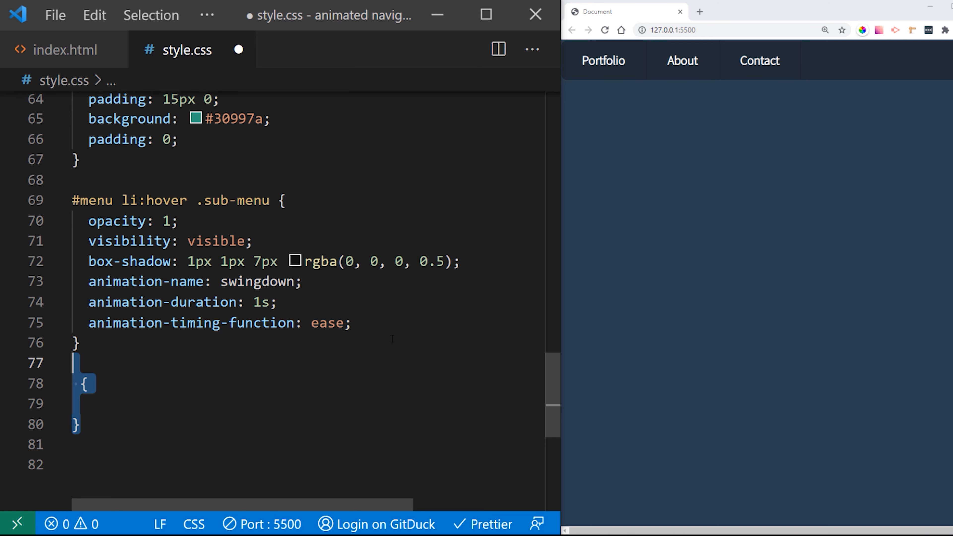
text(@keyframes swingdown)
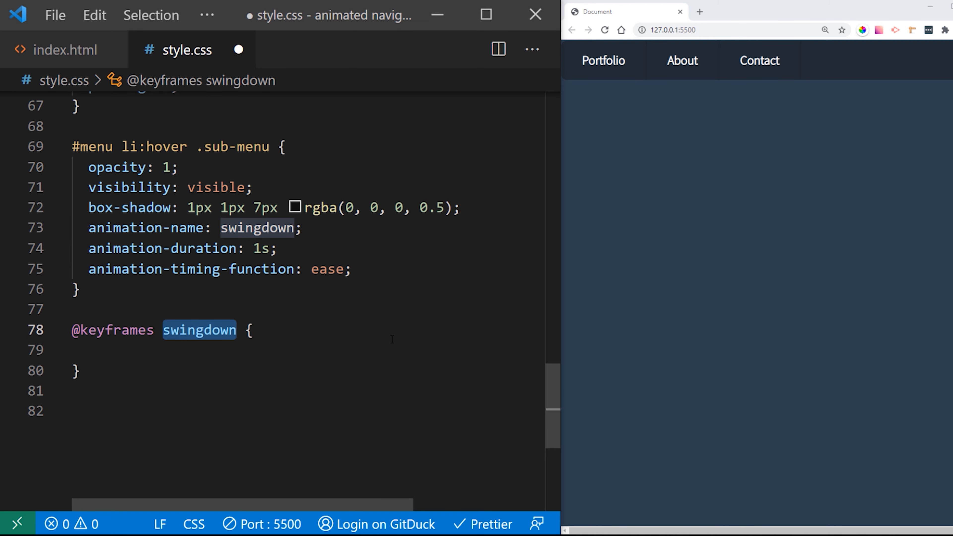
text(0% {)
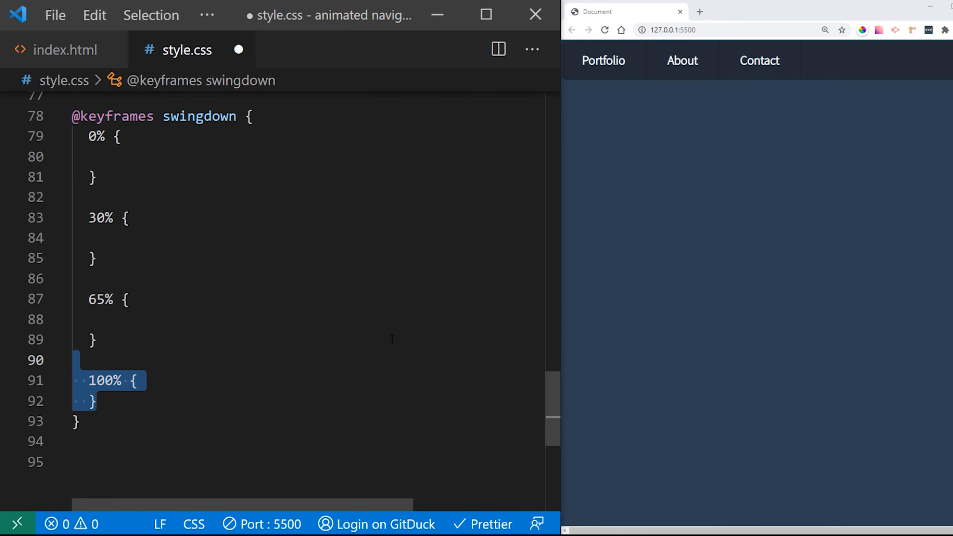
text(opacity: 0.99999;)
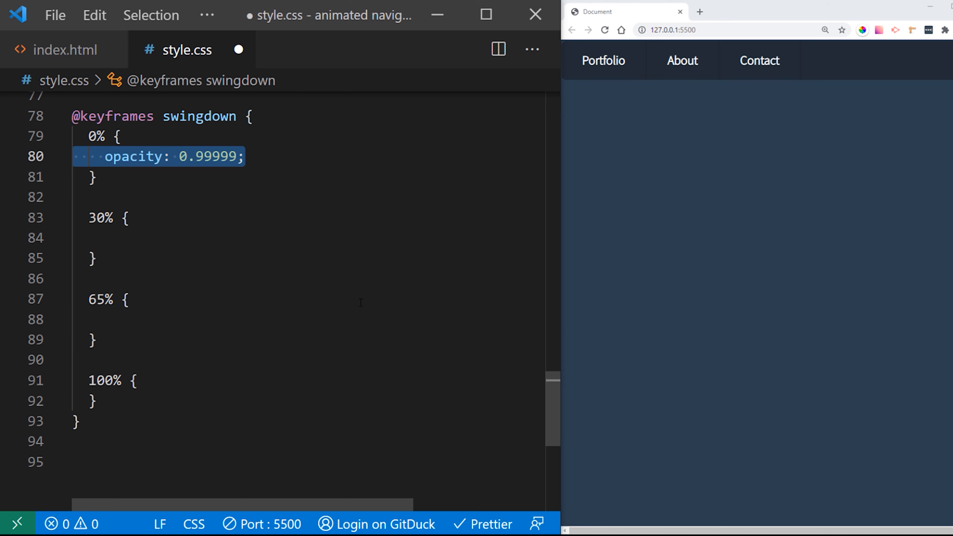
text(transform: rotateX(90deg);)
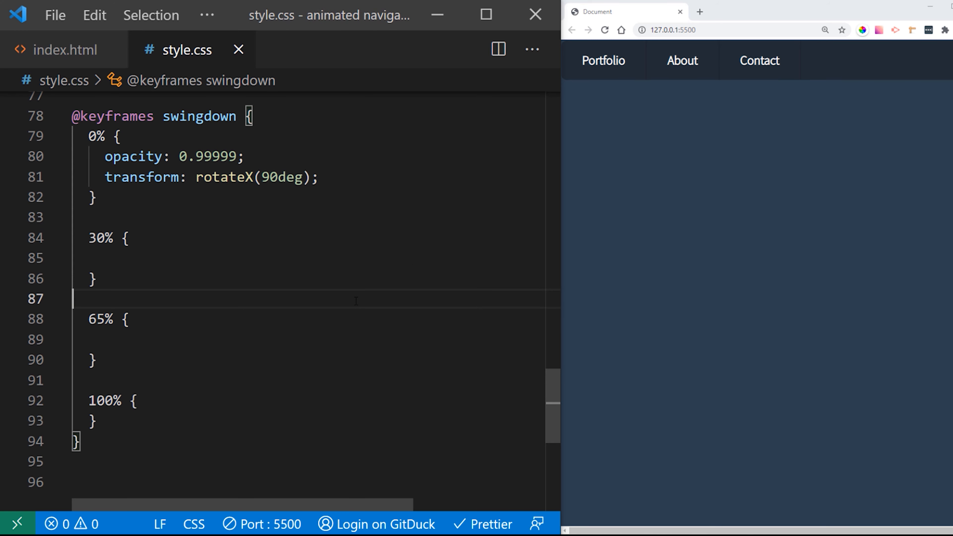
mouse_move(604, 60)
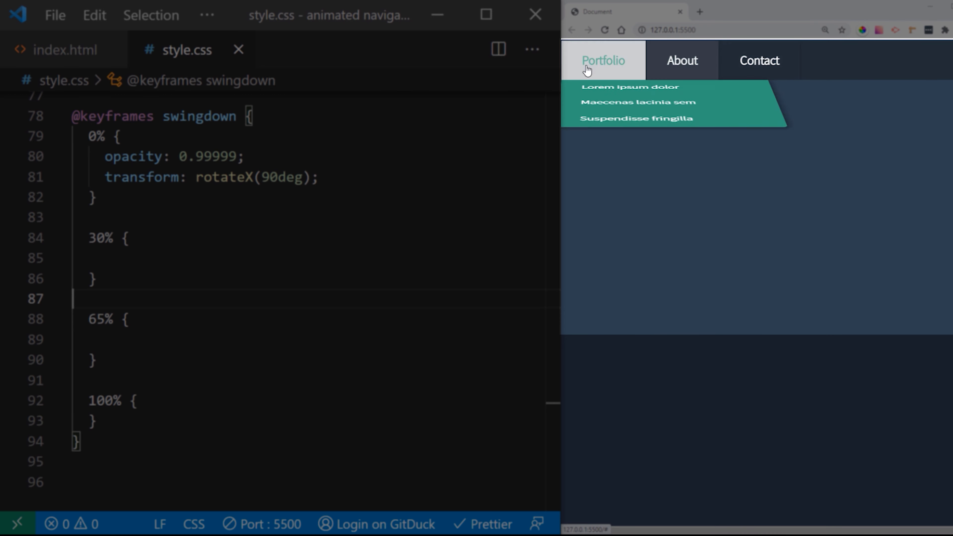
text(transform: rotateX(-20deg) rotateY(5deg);)
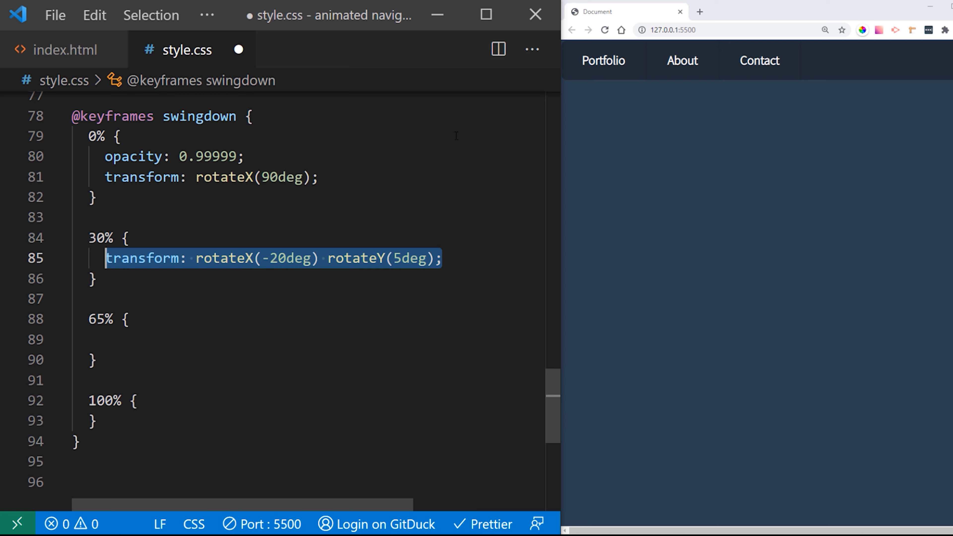
Set 65% to rotateX(20deg) rotateY(-3deg) and 100% to rotateX(0), each with ease-in-out timing, and save
key(ctrl+s)
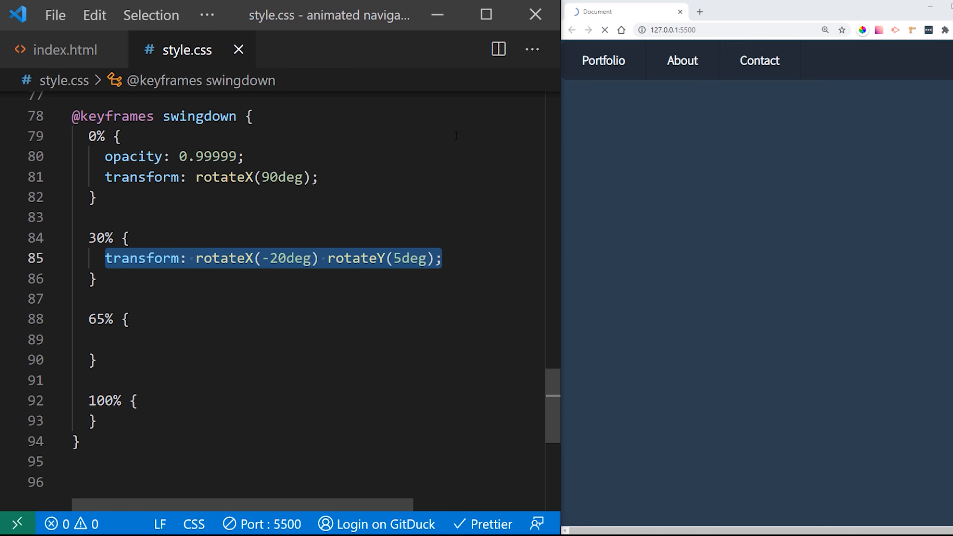
text(animation-timing-function: ease-in-out;)
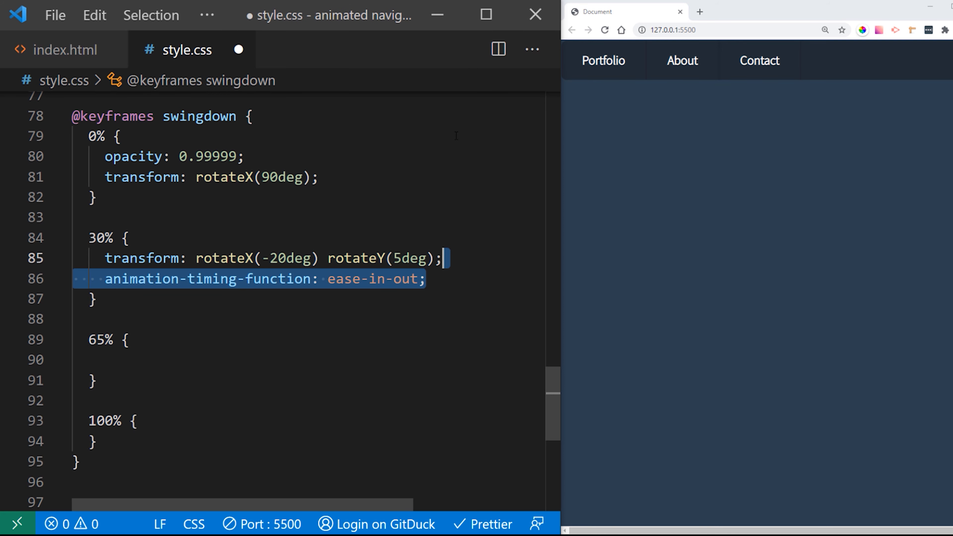
mouse_move(602, 60)
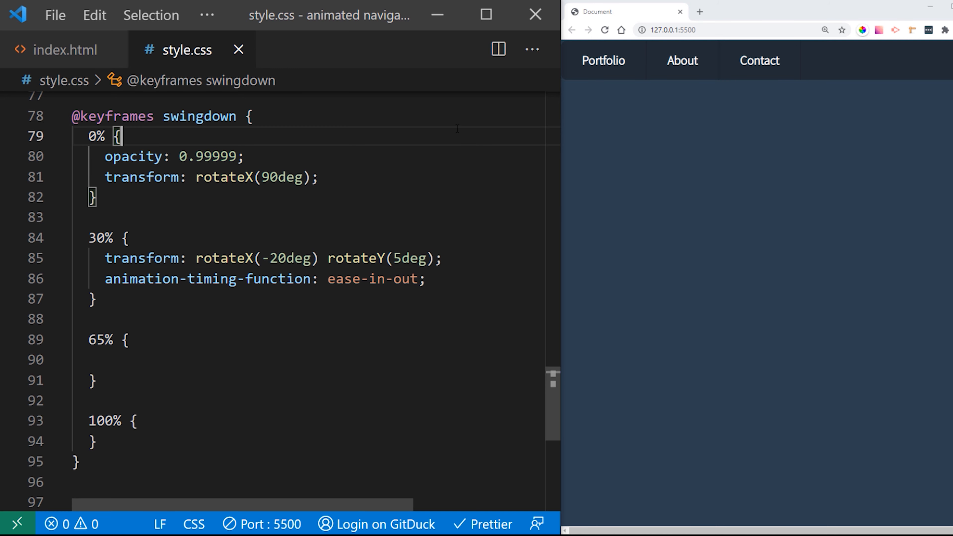
text(transform: rotateX(20deg) rotateY(-3deg);)
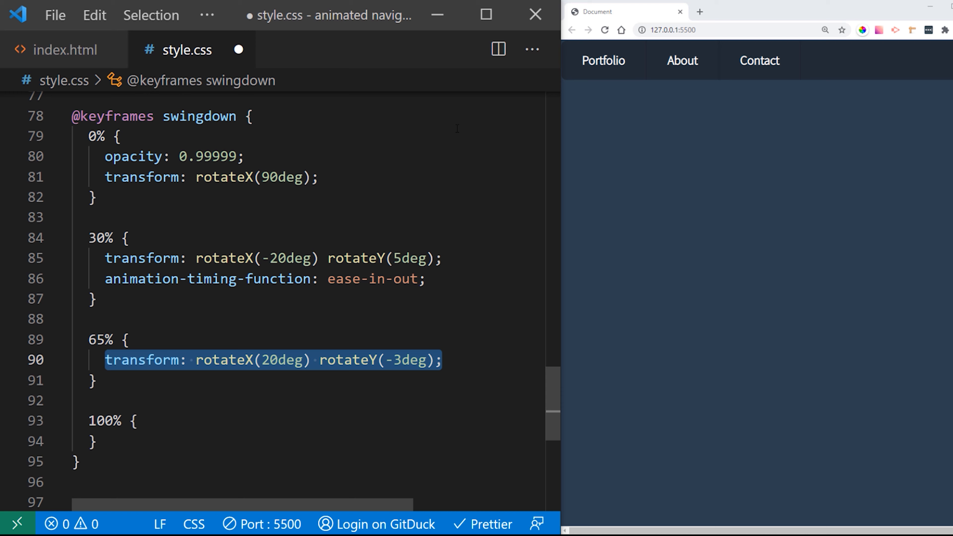
text(animation-timing-function: ease-in-out;)
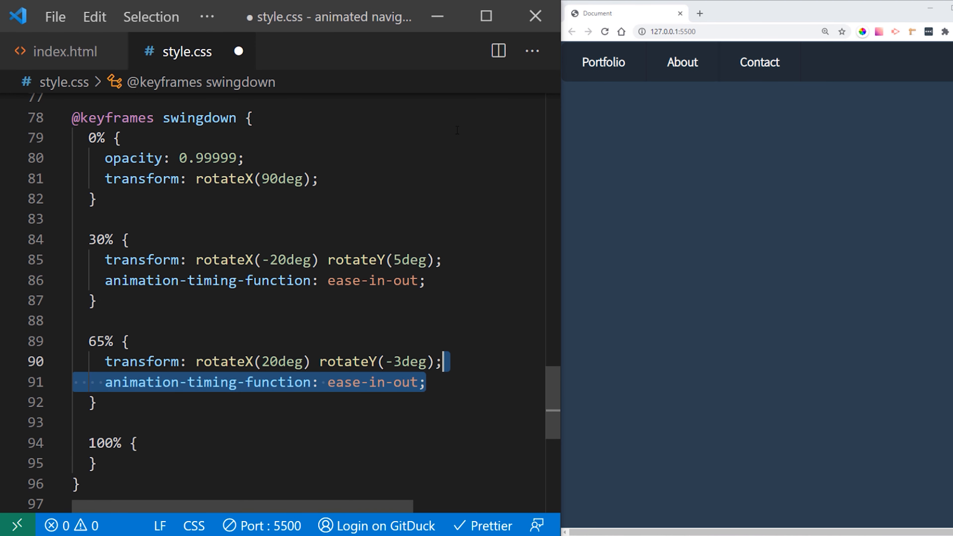
key(ctrl+s)
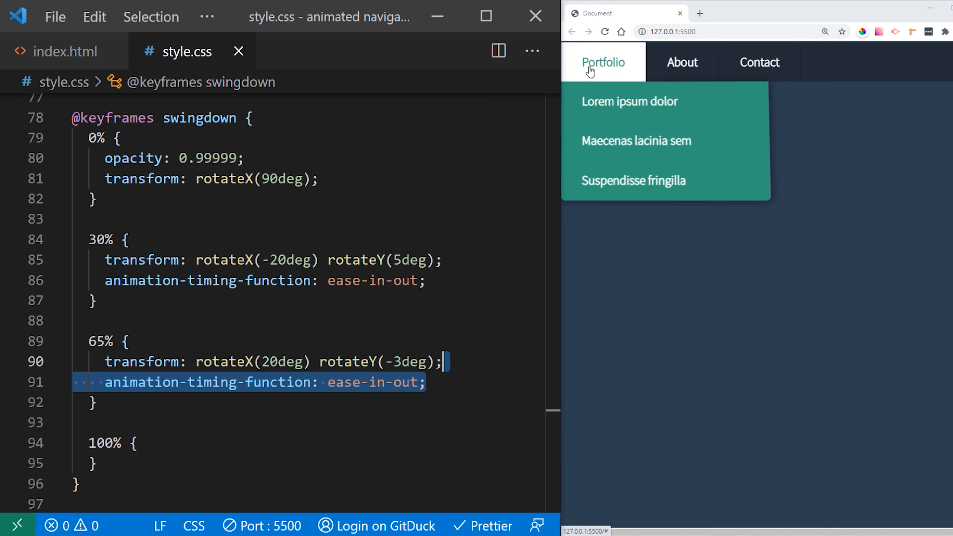
mouse_move(682, 62)
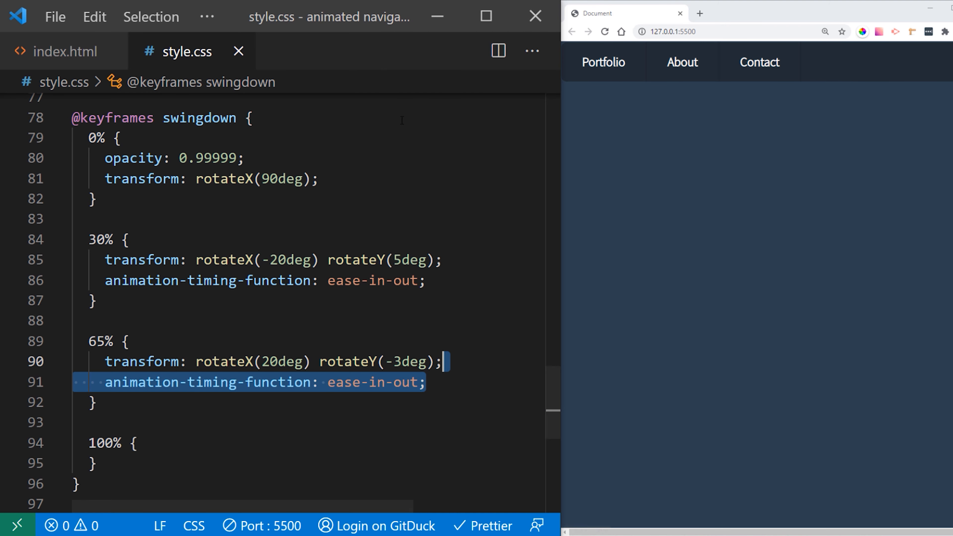
text(transform: rotateX(0);)
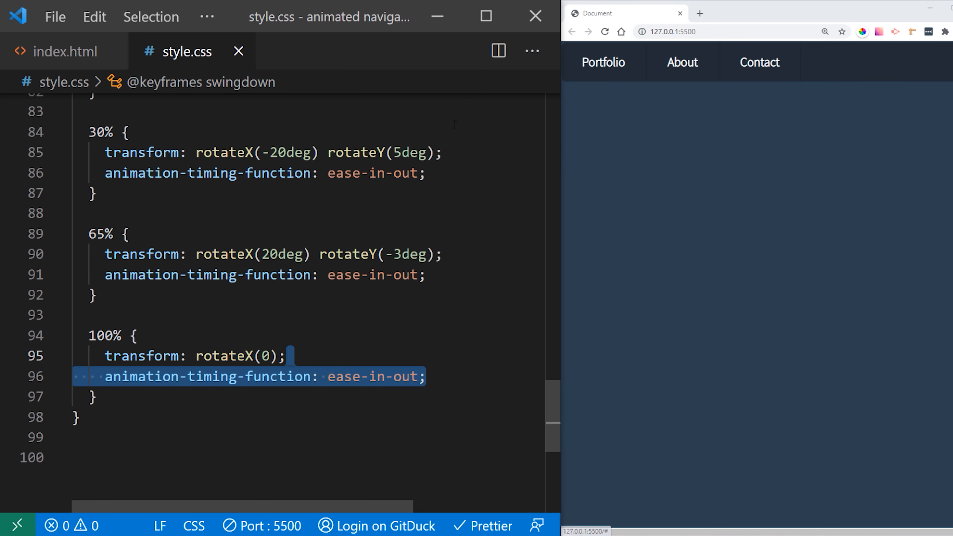
text(#menu .sub-menu a {)
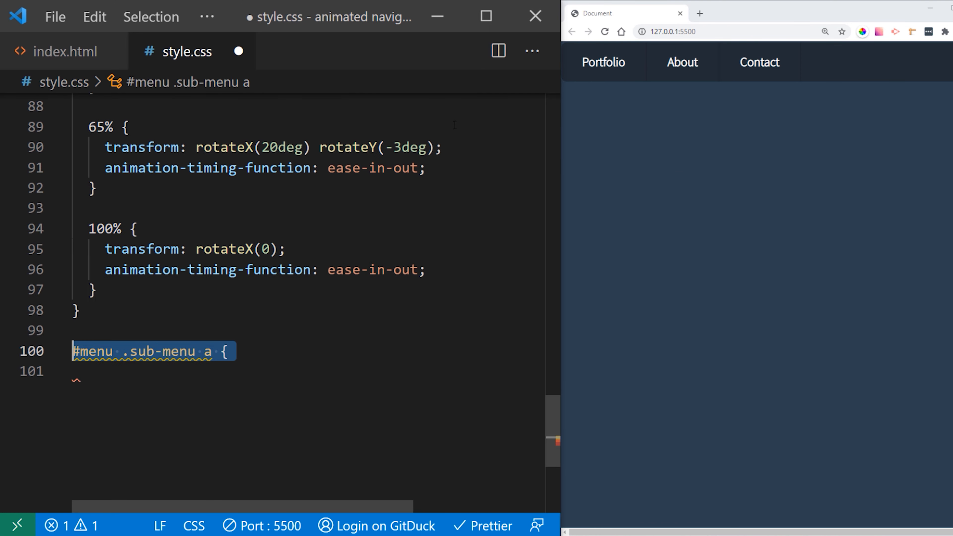
mouse_move(602, 62)
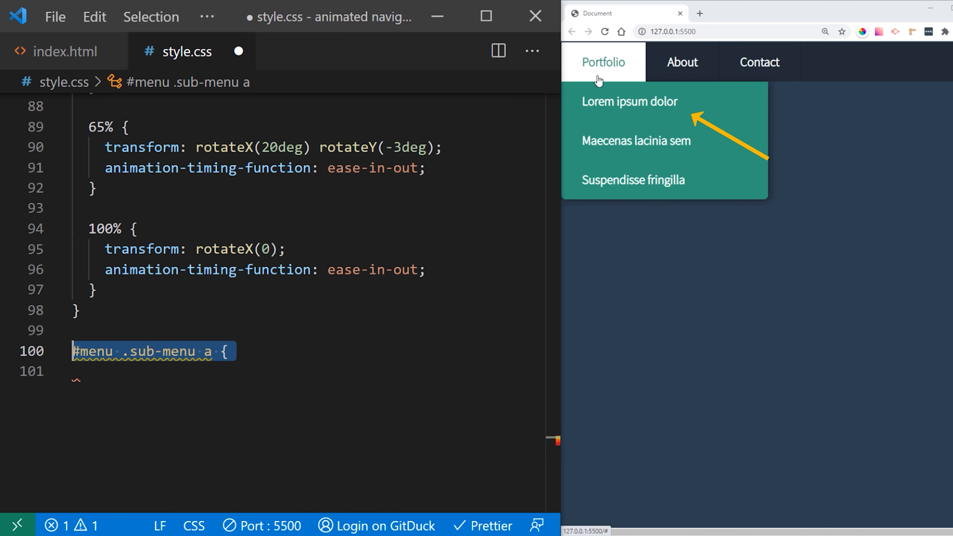
mouse_move(609, 77)
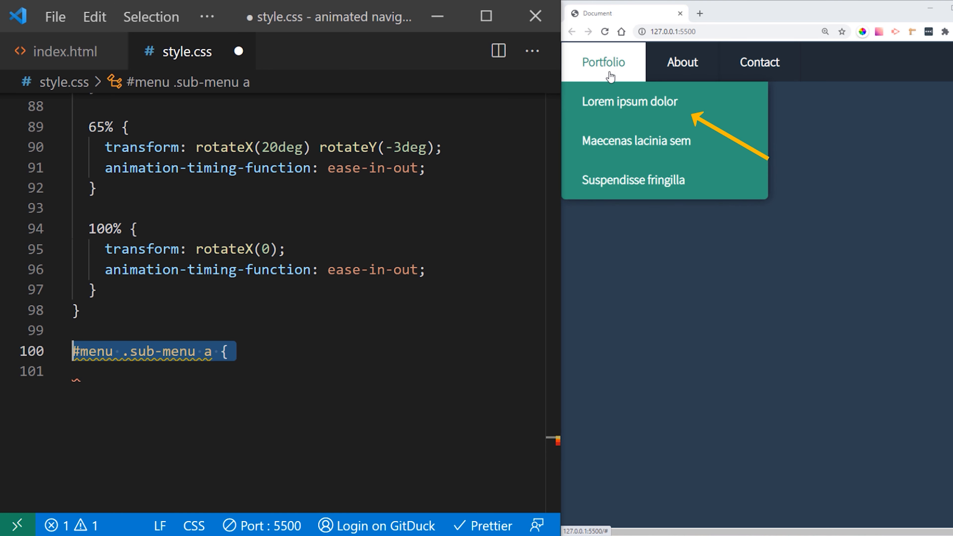
Give #menu .sub-menu a padding-left 15px, font-weight 400, color #fff and transition-duration 0.3s
text(padding-left: 15px;)
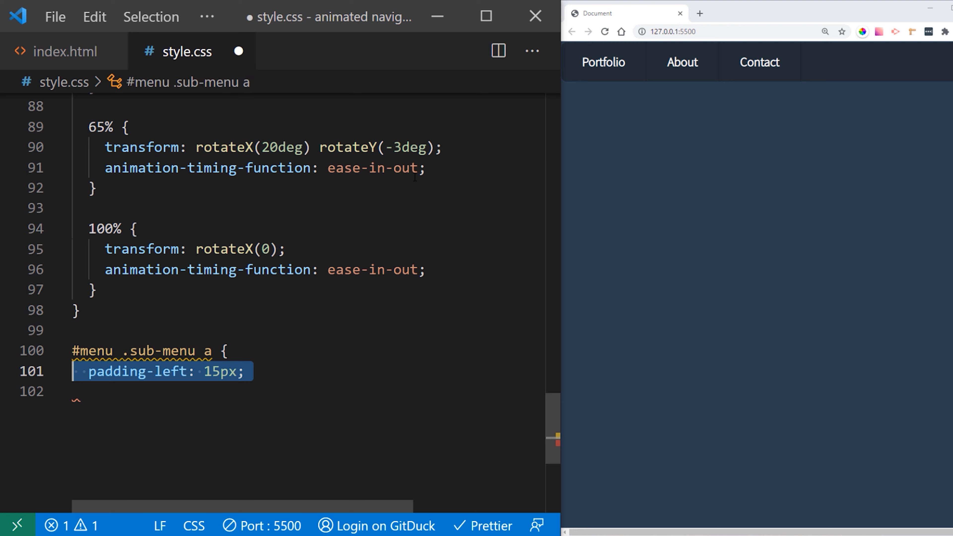
text(font-weight: 400;)
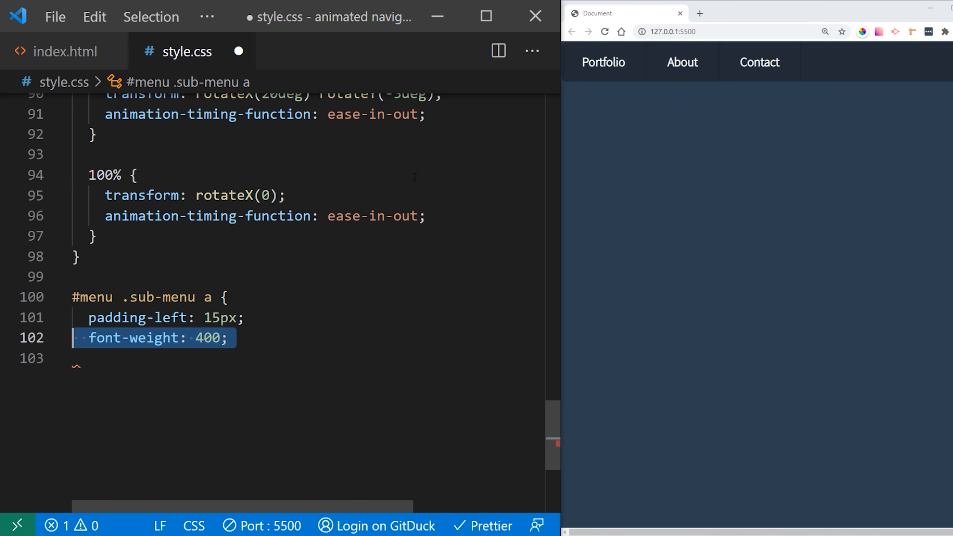
text(color: #fff;)
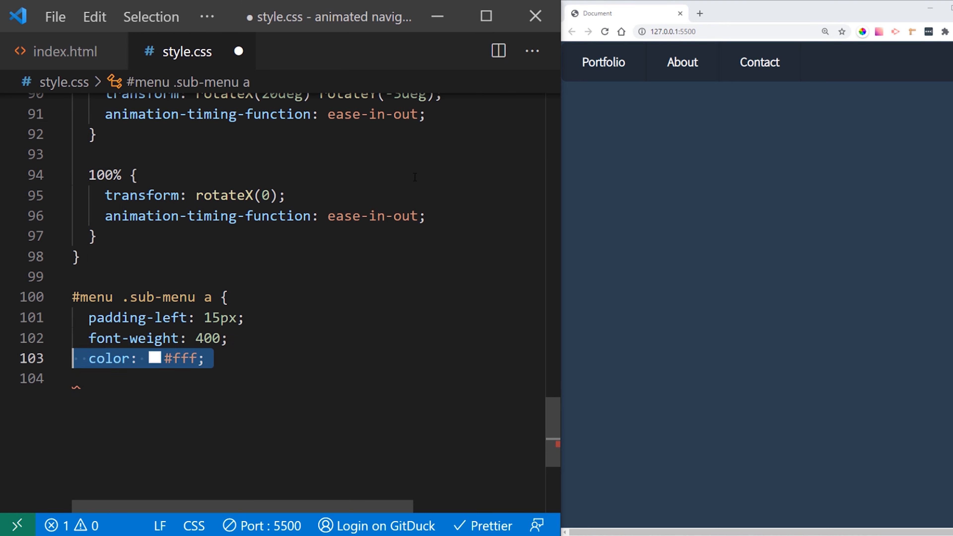
text(transition-duration: 0.3s;)
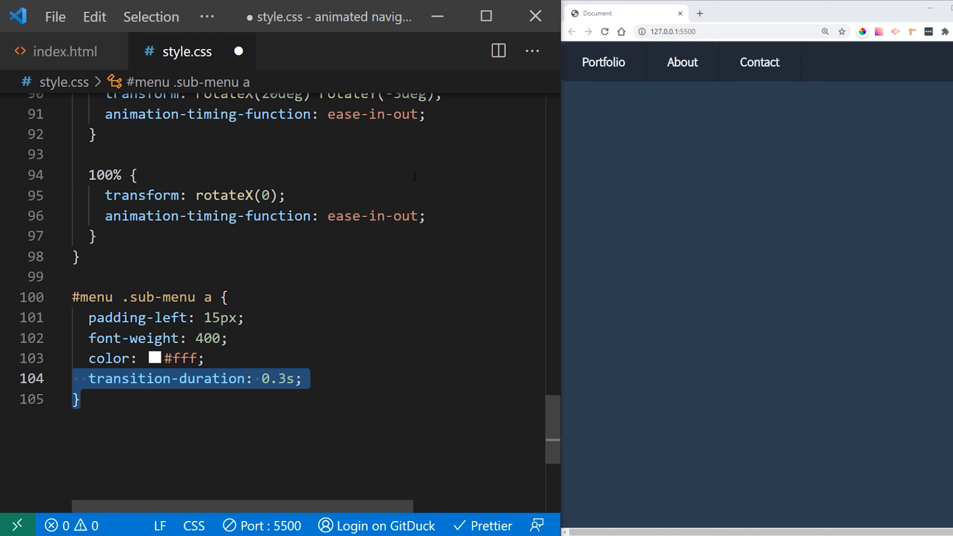
mouse_move(603, 63)
text(#menu .sub-menu a:hover {)
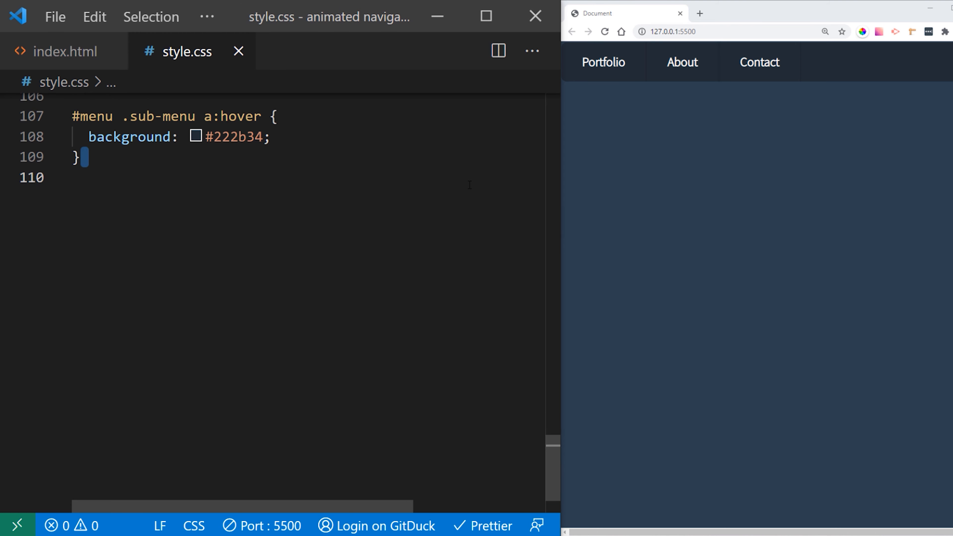
mouse_move(603, 63)
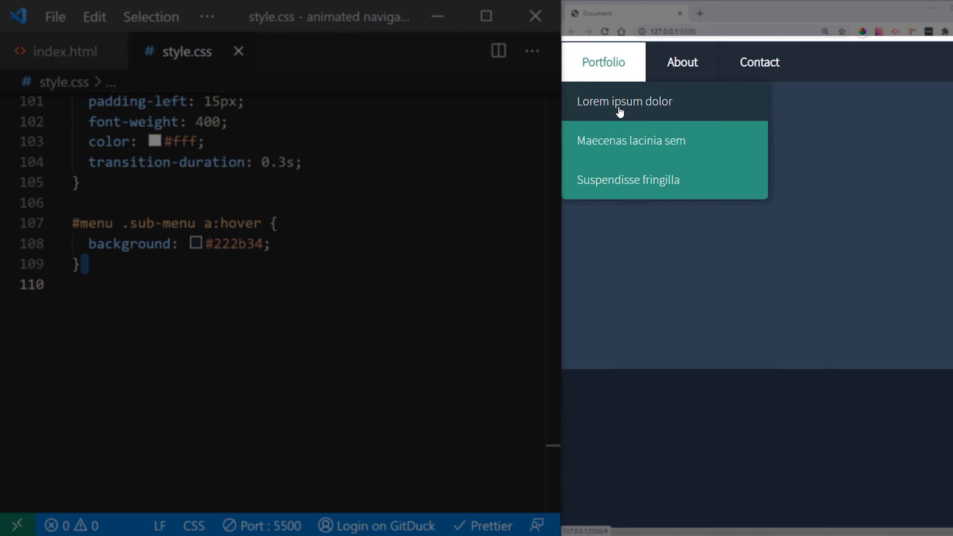
mouse_move(615, 75)
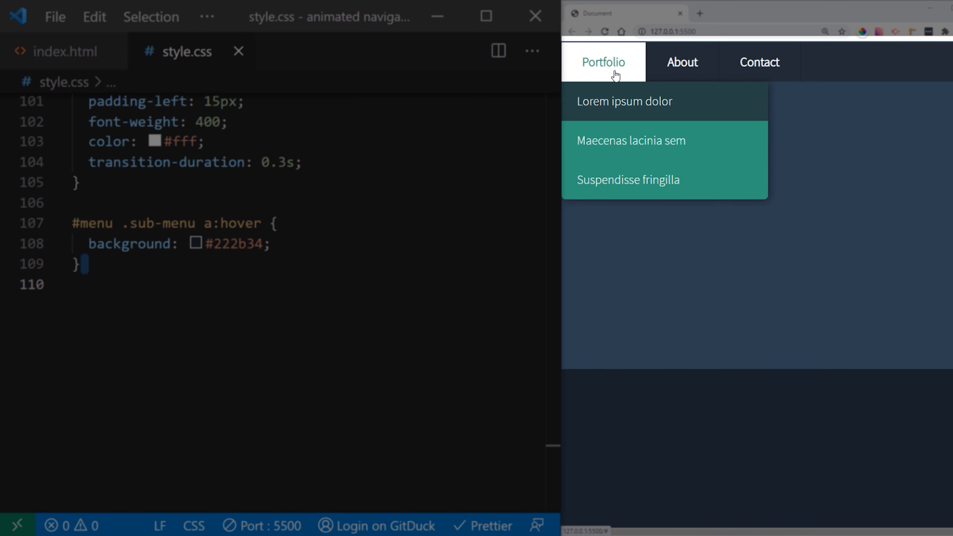